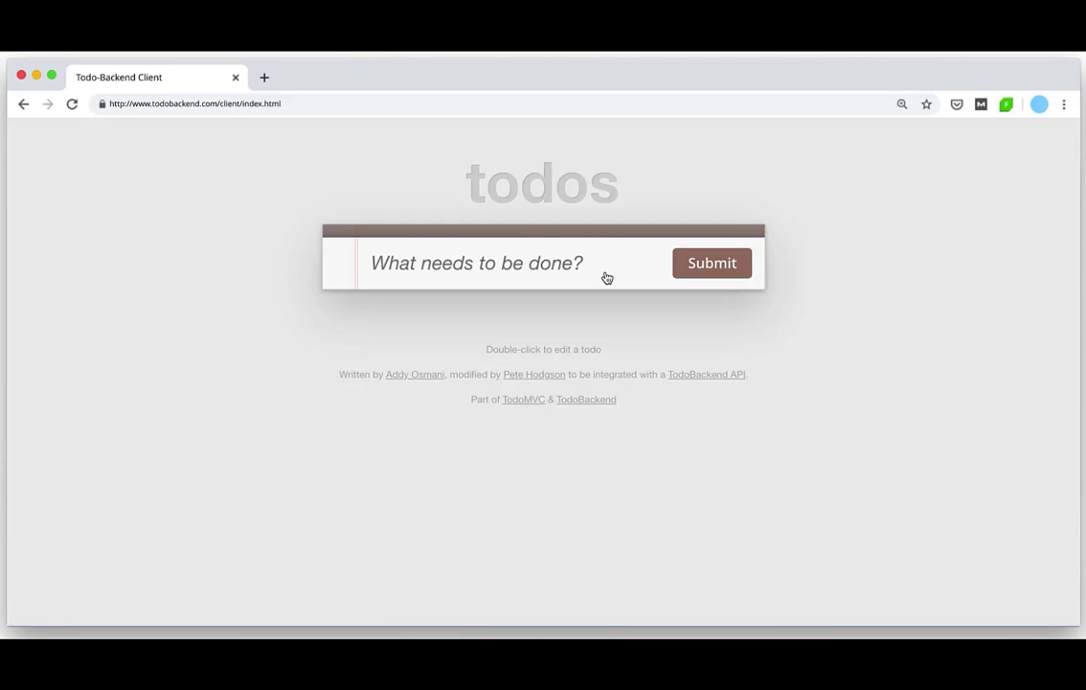
{"action": "mouse_move", "coordinate": [551, 314]}
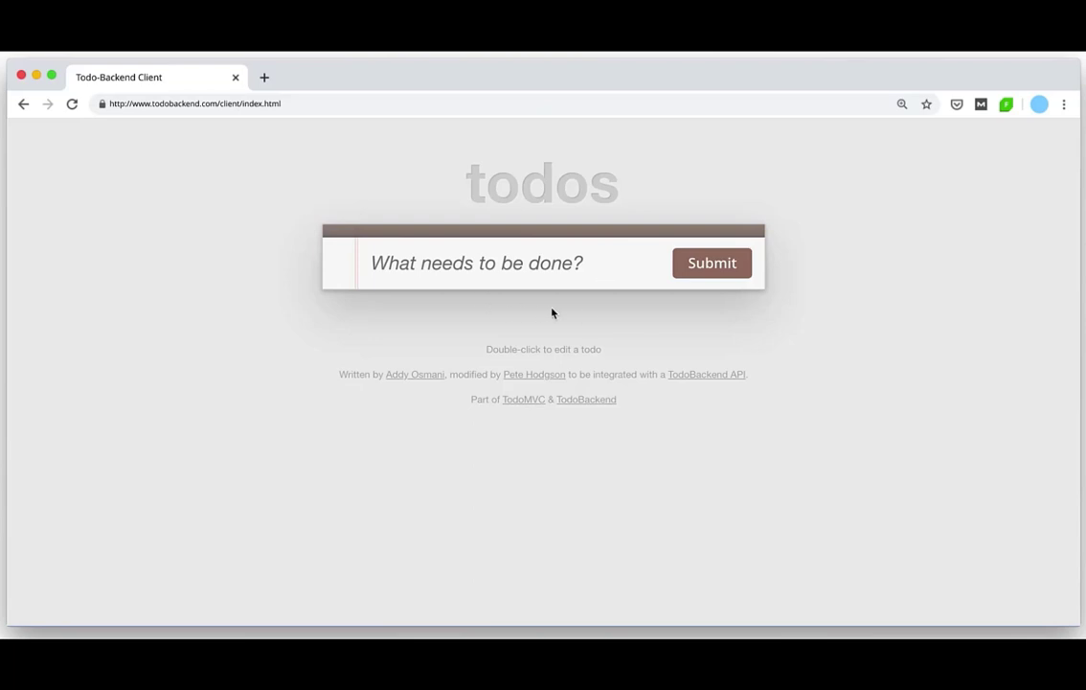
- Submit a new todo 'Buy Milk', which fails with a submission error
{"action": "left_click", "coordinate": [475, 262]}
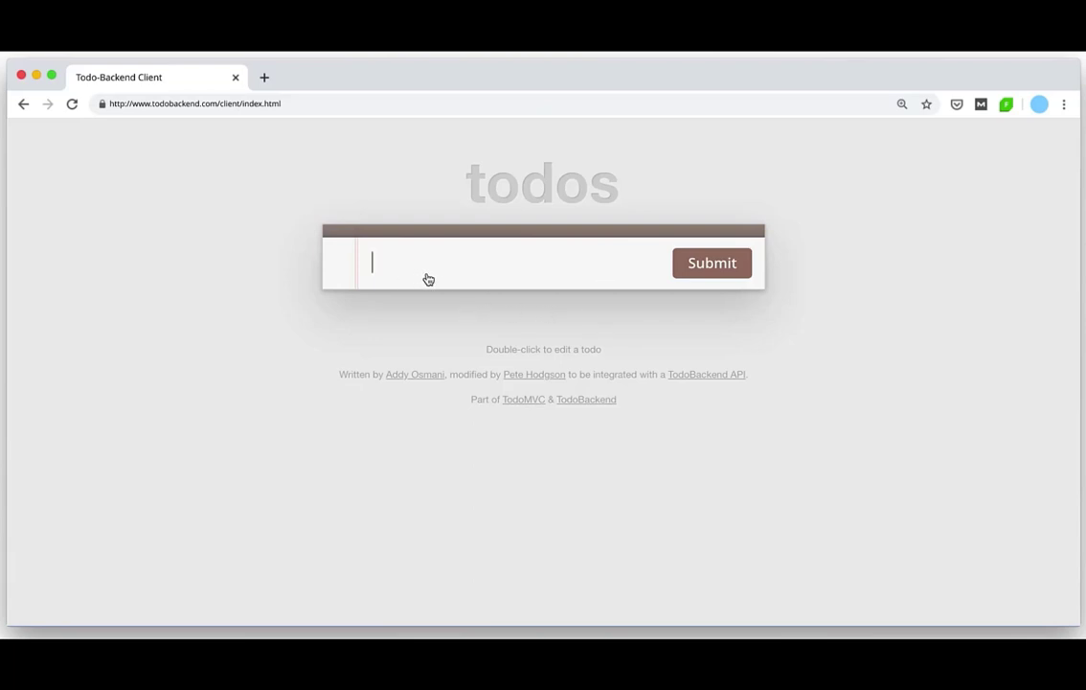
{"action": "type", "text": "Buy Milk"}
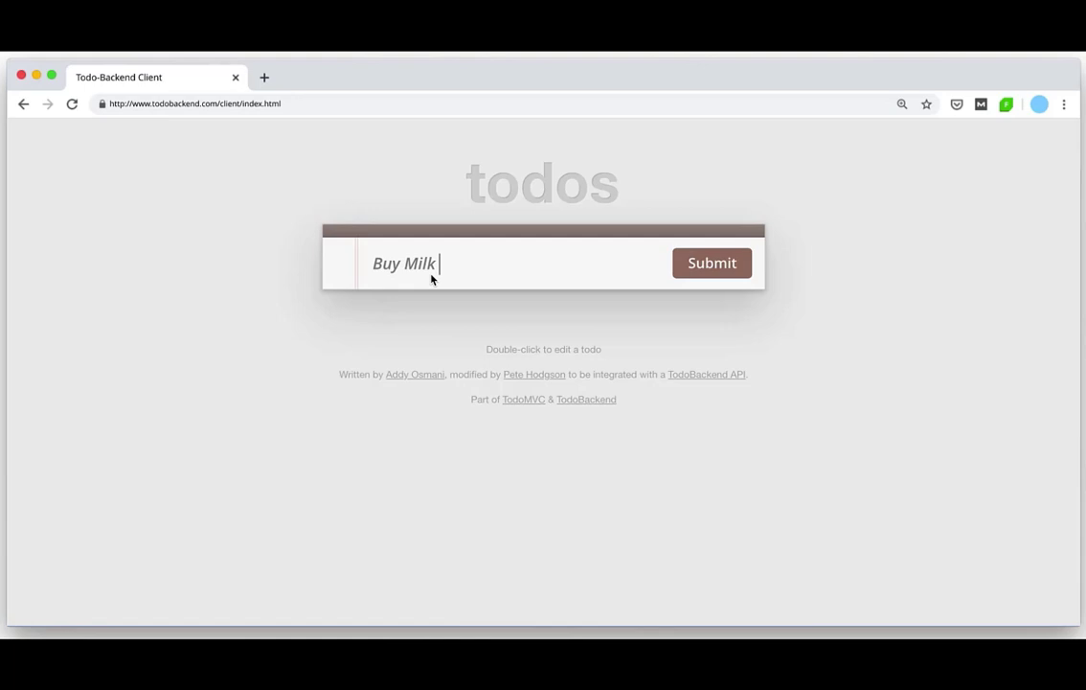
{"action": "left_click", "coordinate": [712, 262]}
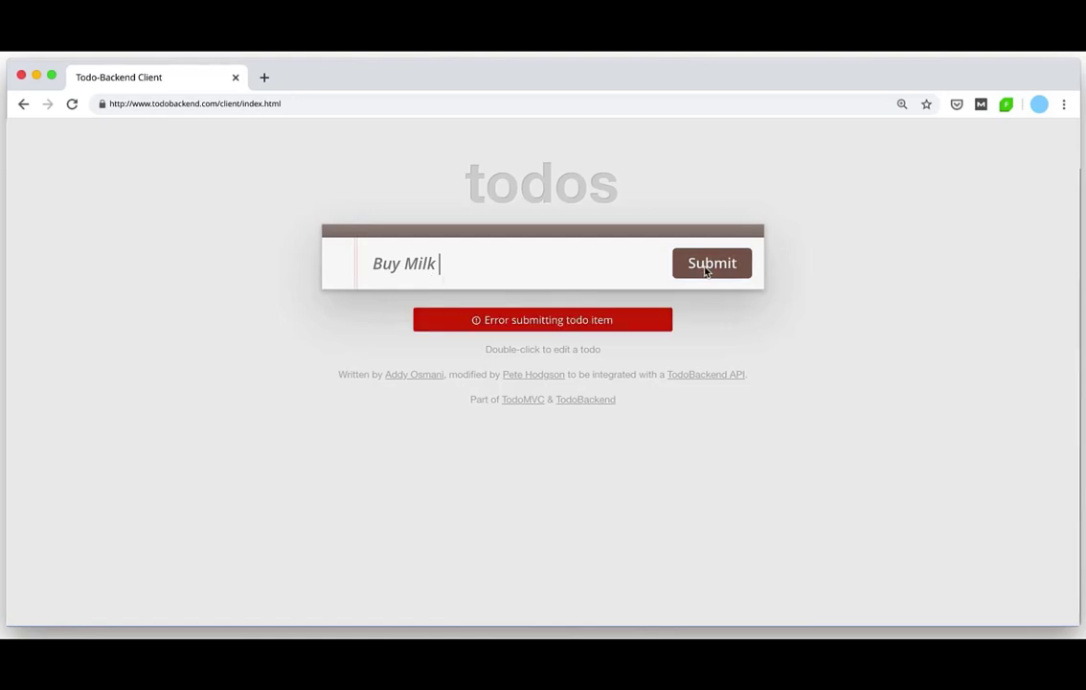
{"action": "mouse_move", "coordinate": [573, 332]}
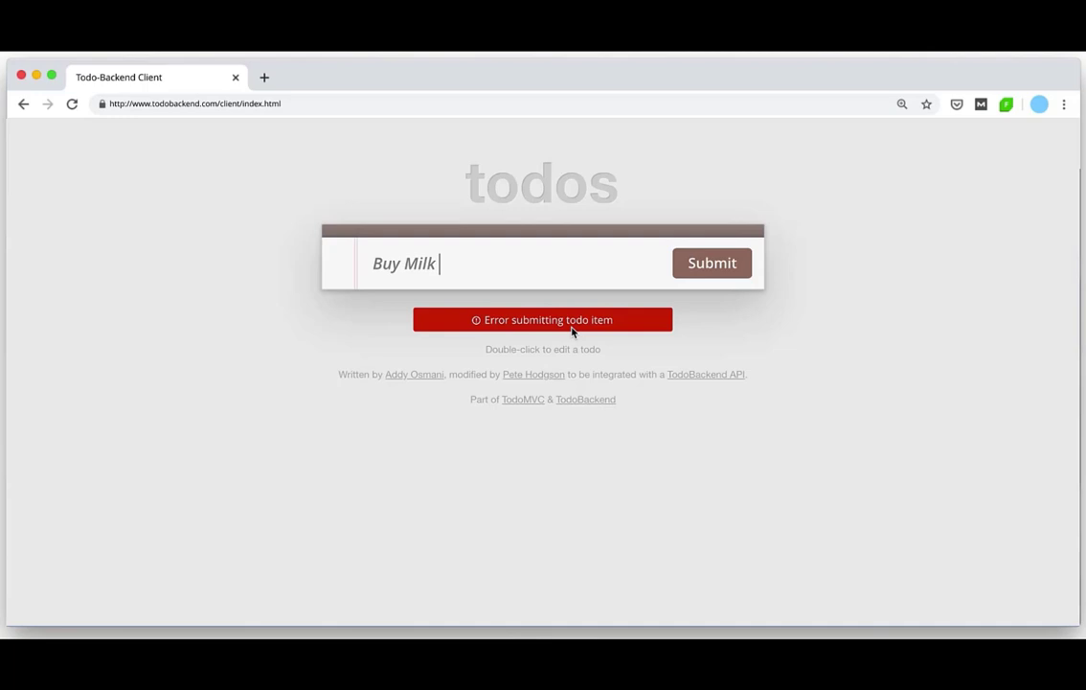
{"action": "mouse_move", "coordinate": [1019, 115]}
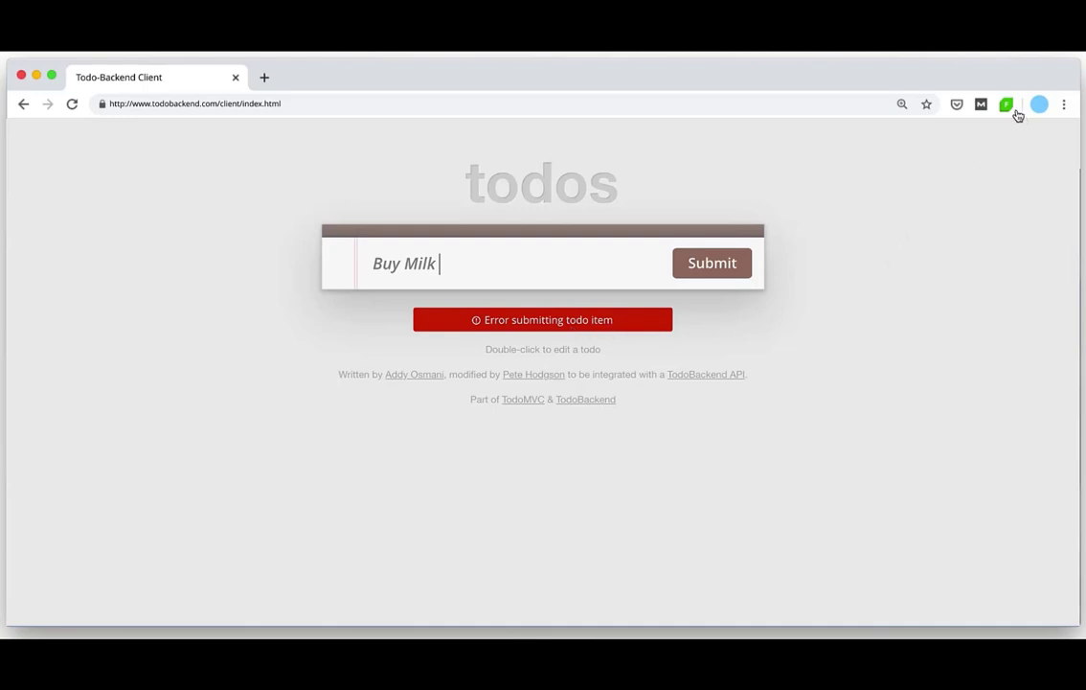
- Bring up the Fiddler Jam extension panel to prepare a traffic capture
{"action": "left_click", "coordinate": [1006, 104]}
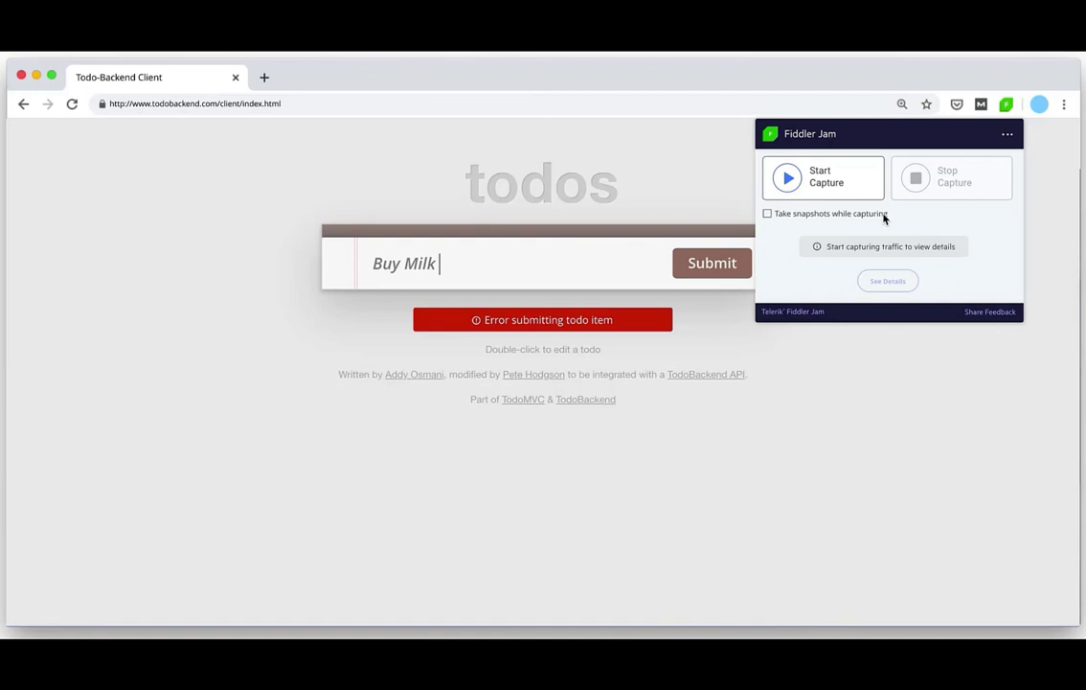
{"action": "mouse_move", "coordinate": [862, 214]}
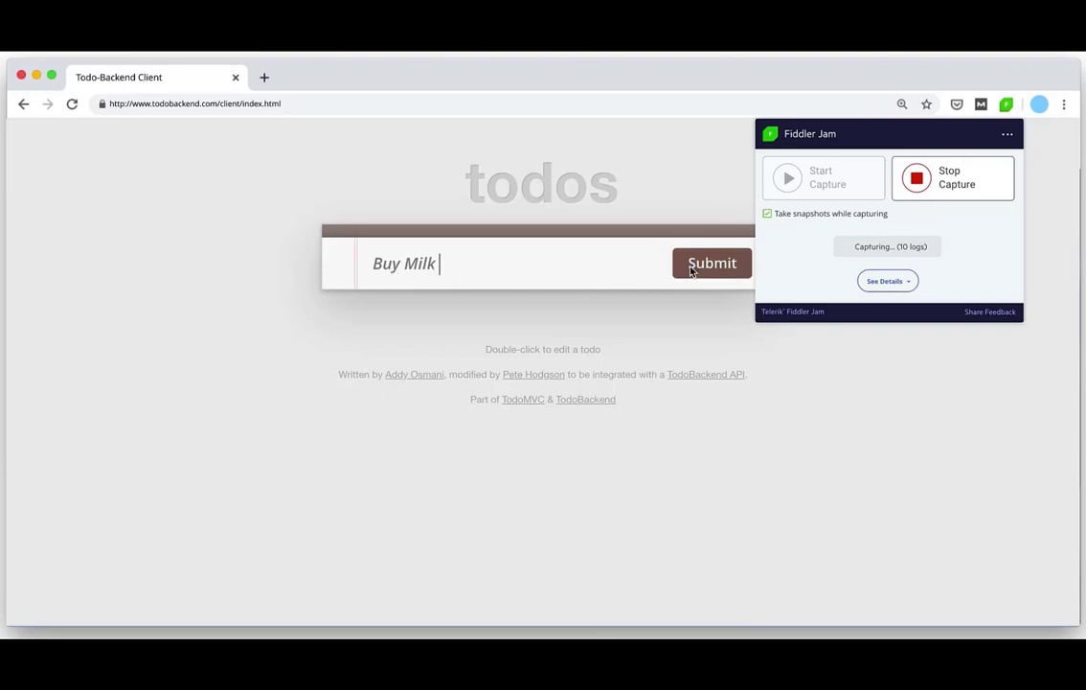
- Resubmit 'Buy Milk', submit a failing 'Buy Bread' todo, then stop the capture at 40 logs
{"action": "left_click", "coordinate": [713, 262]}
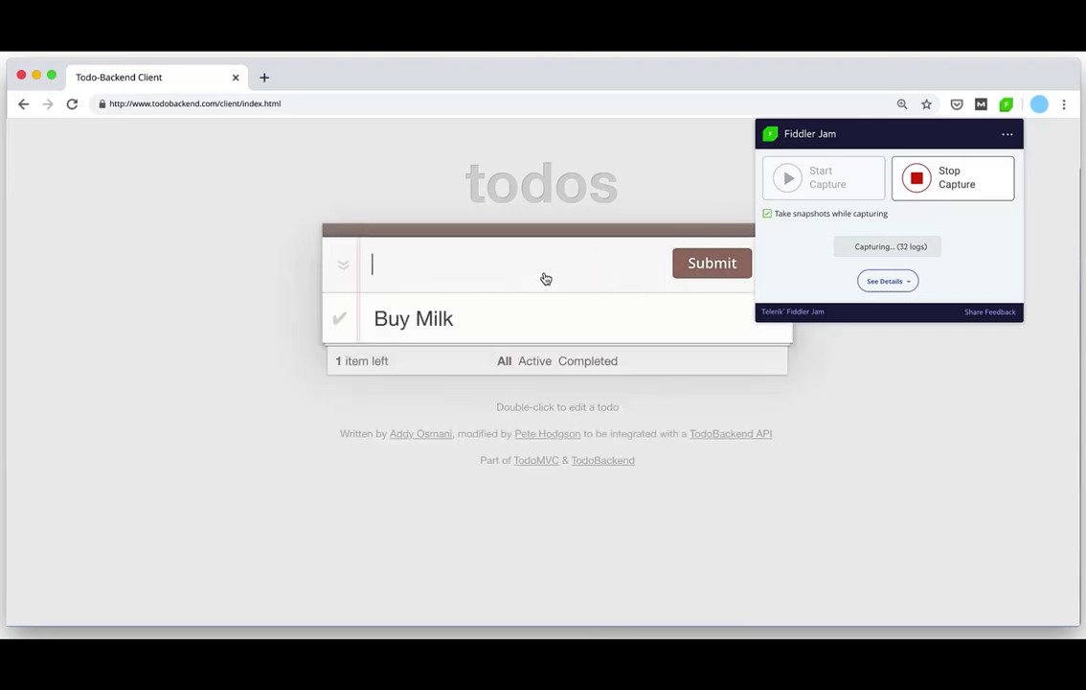
{"action": "type", "text": "Buy Bread"}
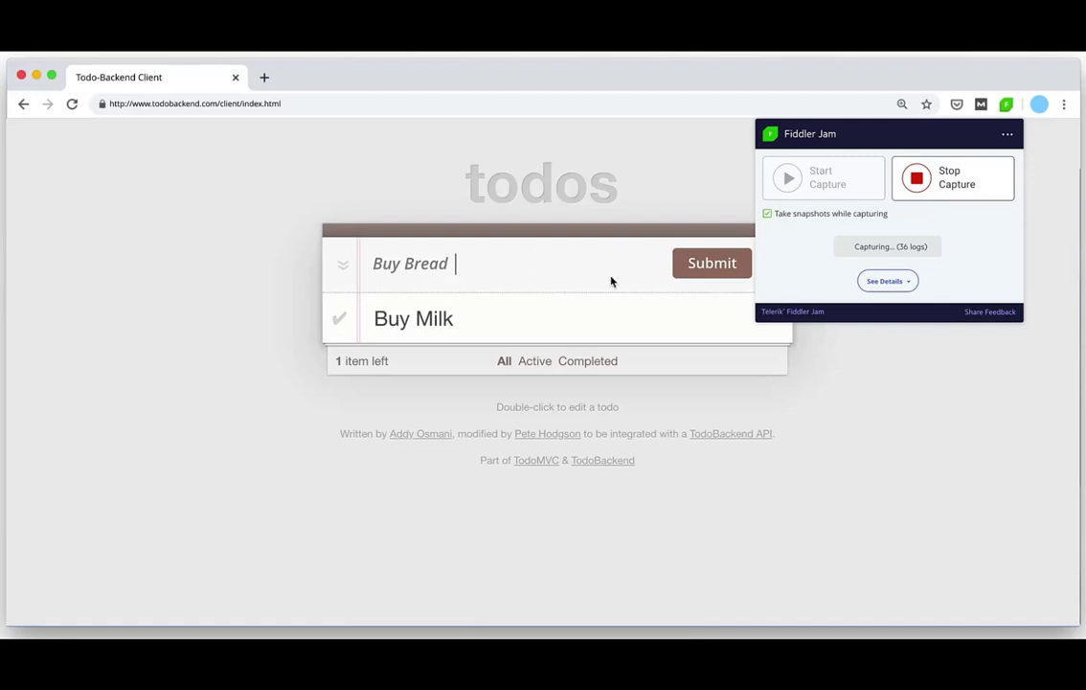
{"action": "left_click", "coordinate": [713, 263]}
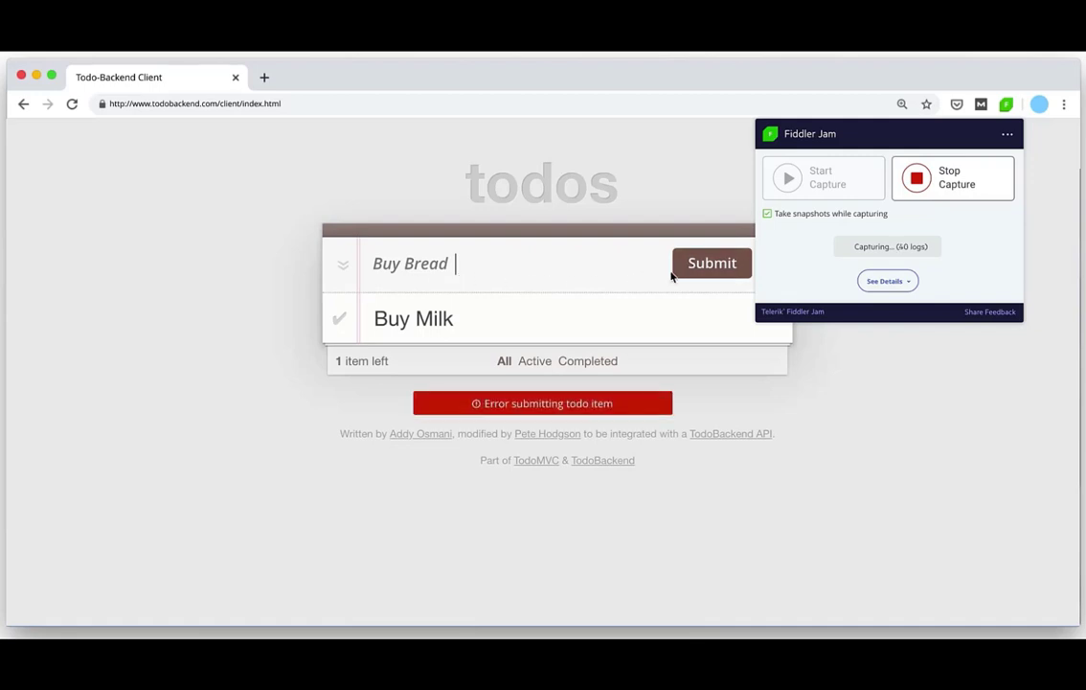
{"action": "mouse_move", "coordinate": [566, 402]}
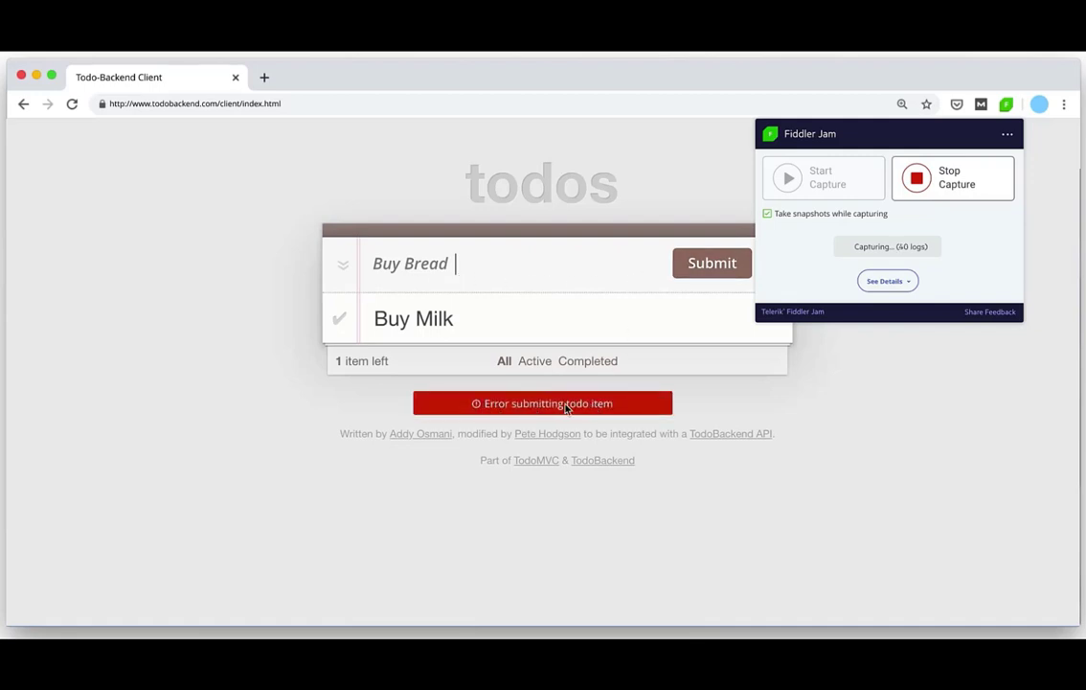
{"action": "mouse_move", "coordinate": [794, 396]}
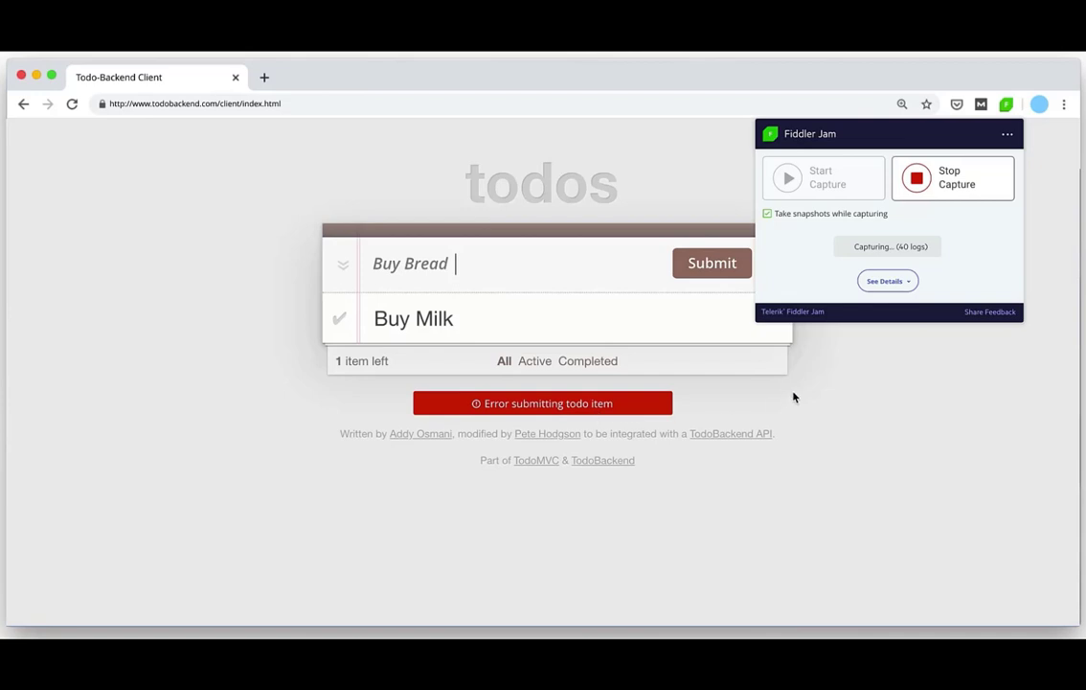
{"action": "left_click", "coordinate": [952, 177]}
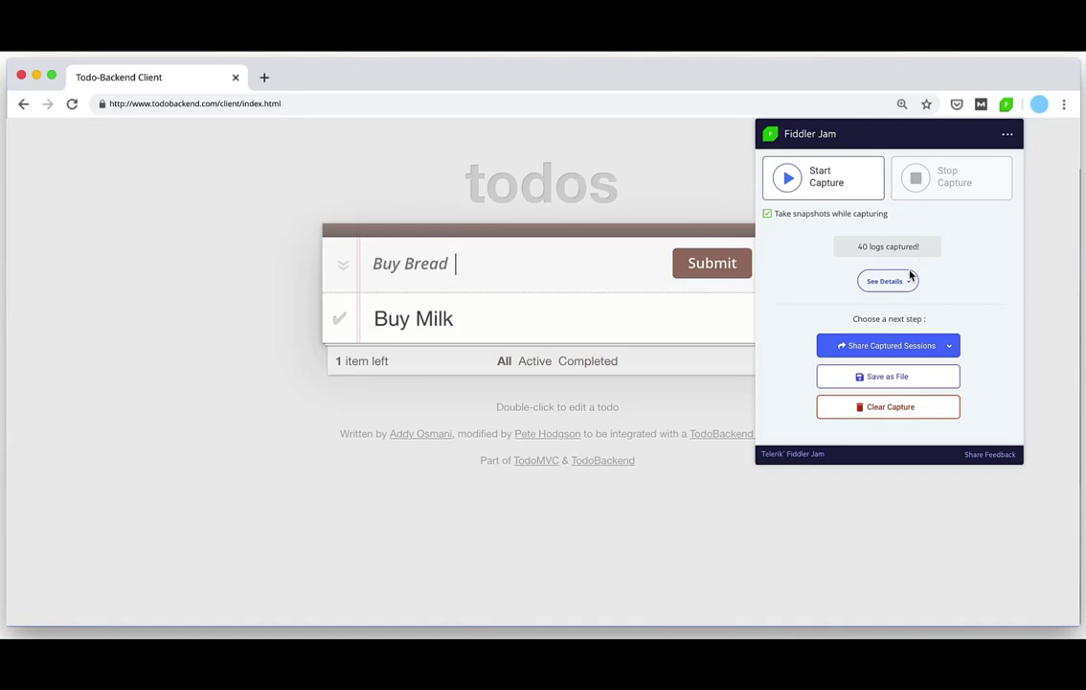
- Review the captured log list and begin sharing the captured sessions
{"action": "left_click", "coordinate": [885, 279]}
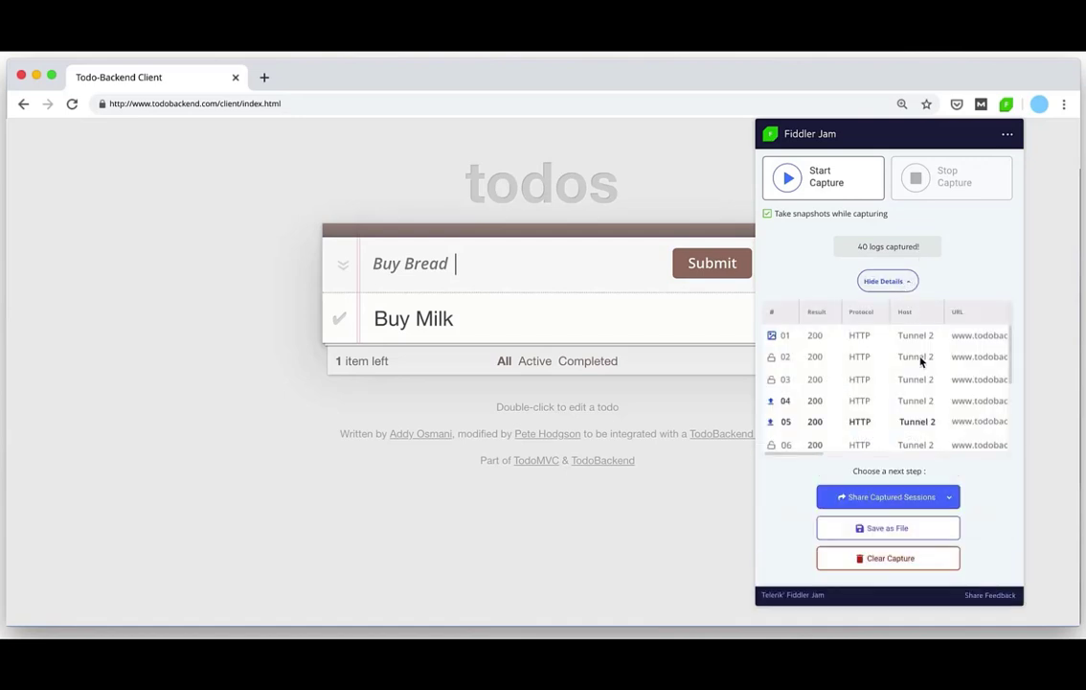
{"action": "left_click", "coordinate": [887, 279]}
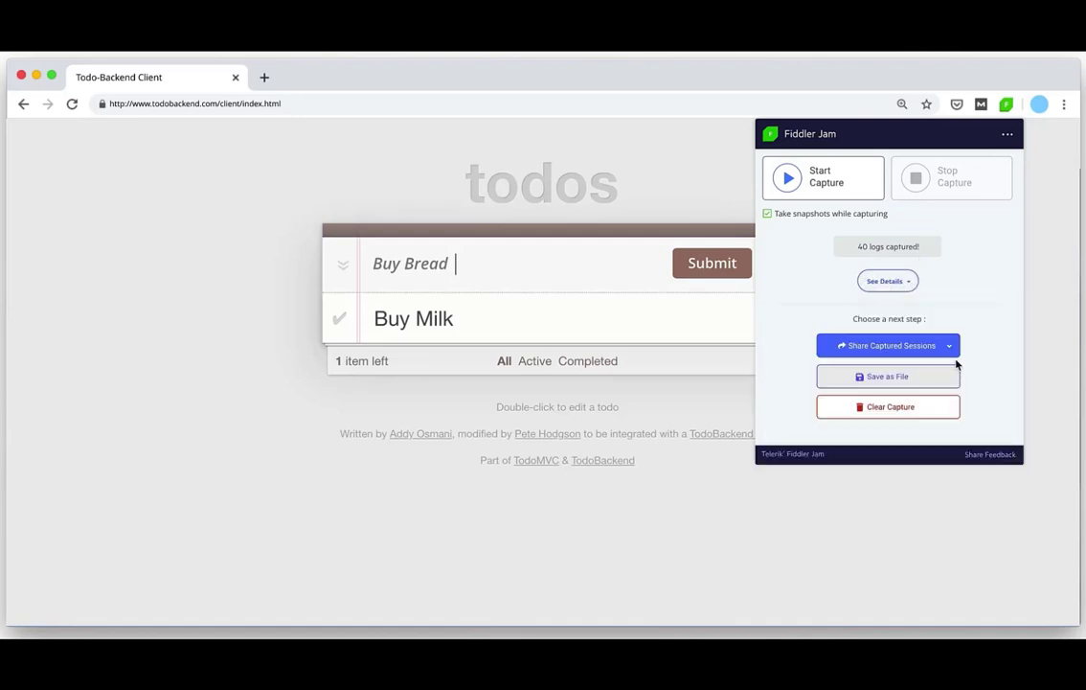
{"action": "left_click", "coordinate": [883, 345]}
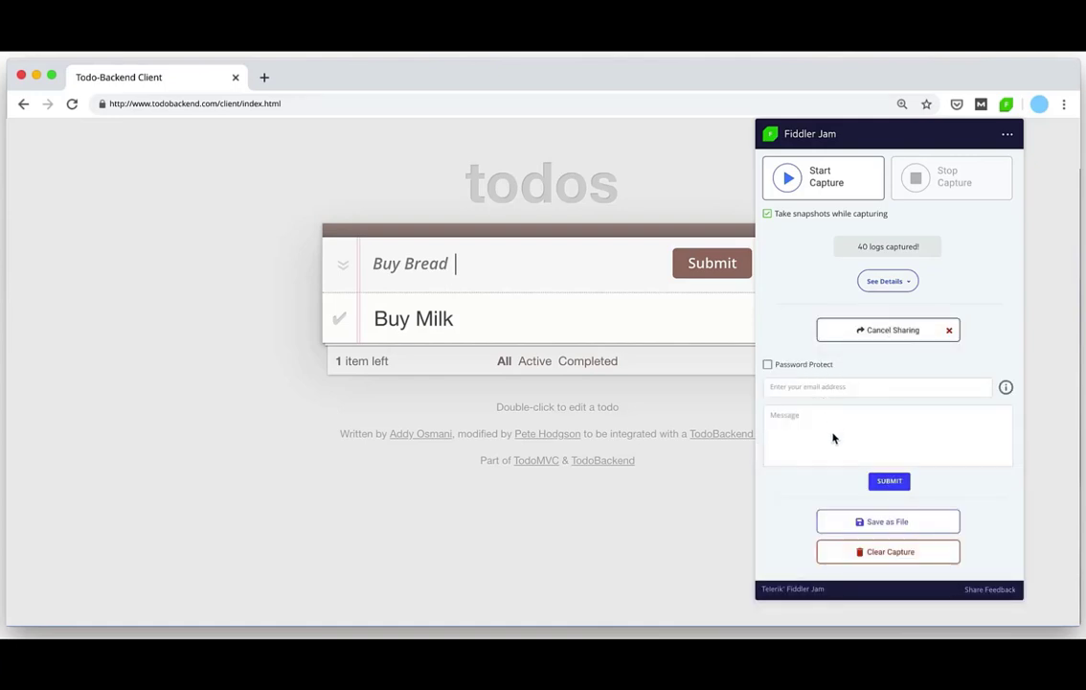
{"action": "mouse_move", "coordinate": [1006, 387]}
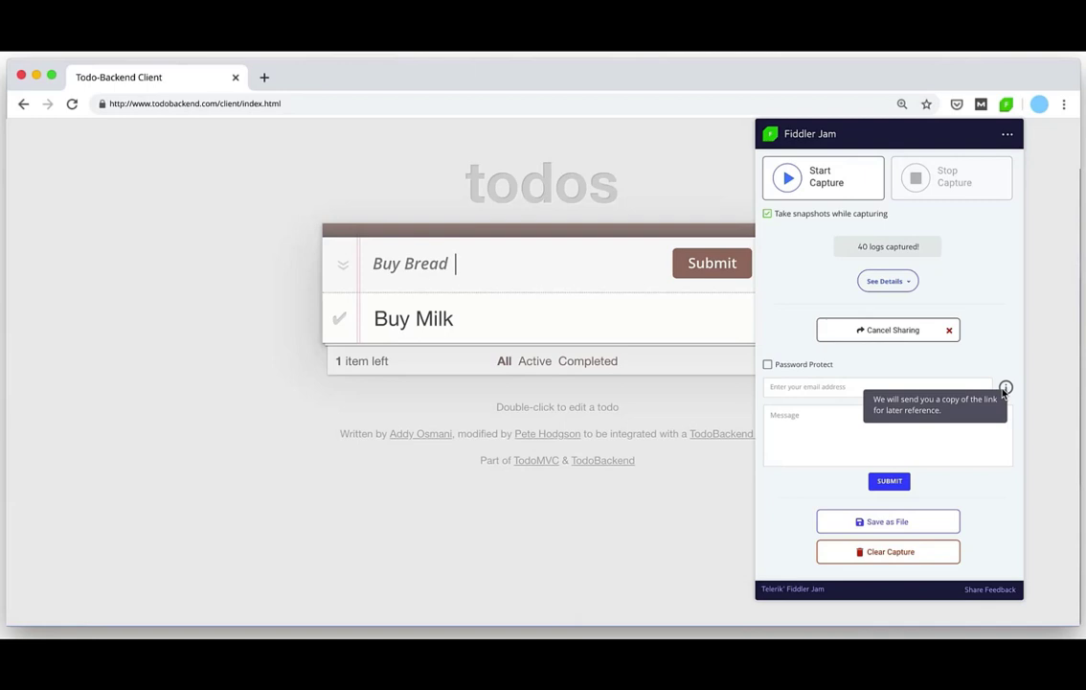
{"action": "mouse_move", "coordinate": [912, 391]}
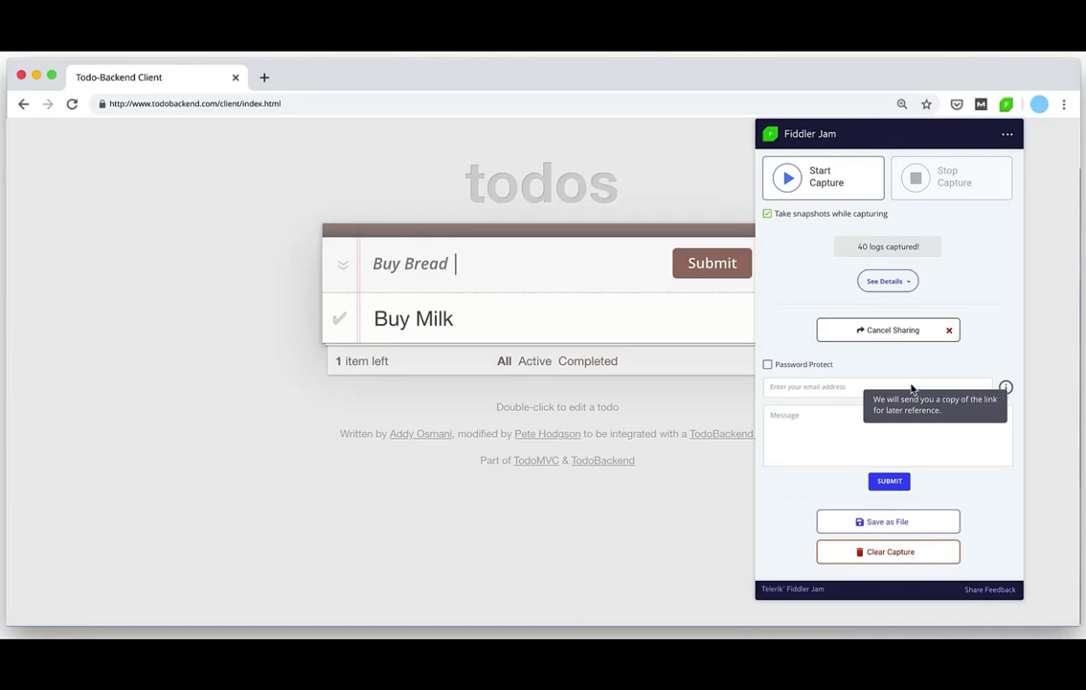
- Share the capture as a password-protected link with a note and get the share URL
{"action": "left_click", "coordinate": [766, 364]}
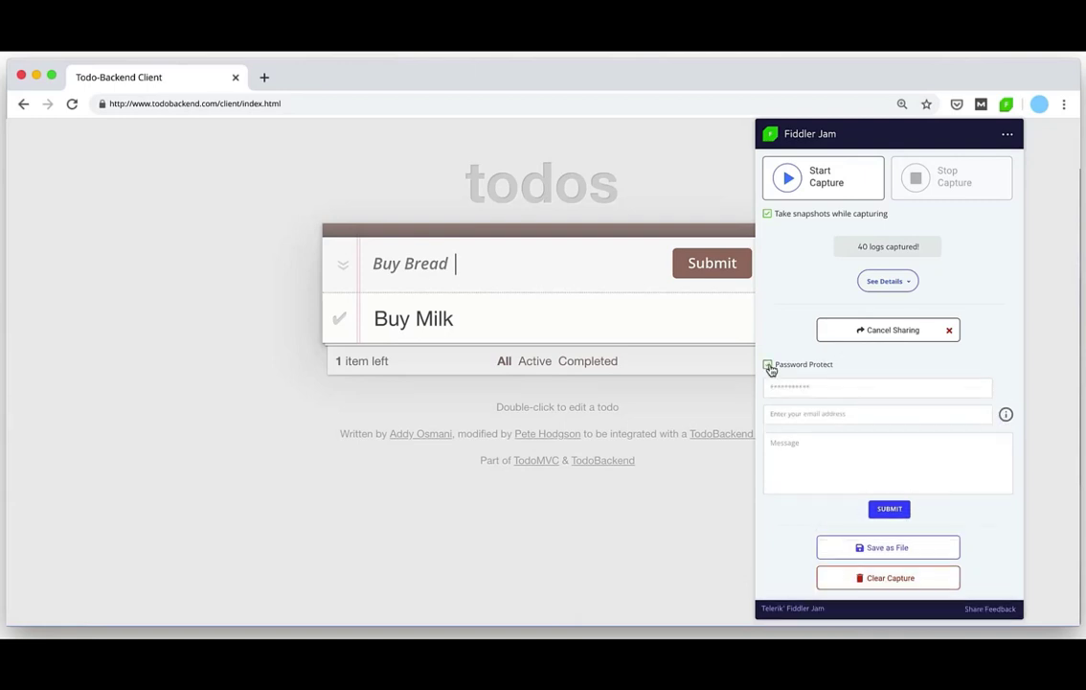
{"action": "left_click", "coordinate": [767, 364]}
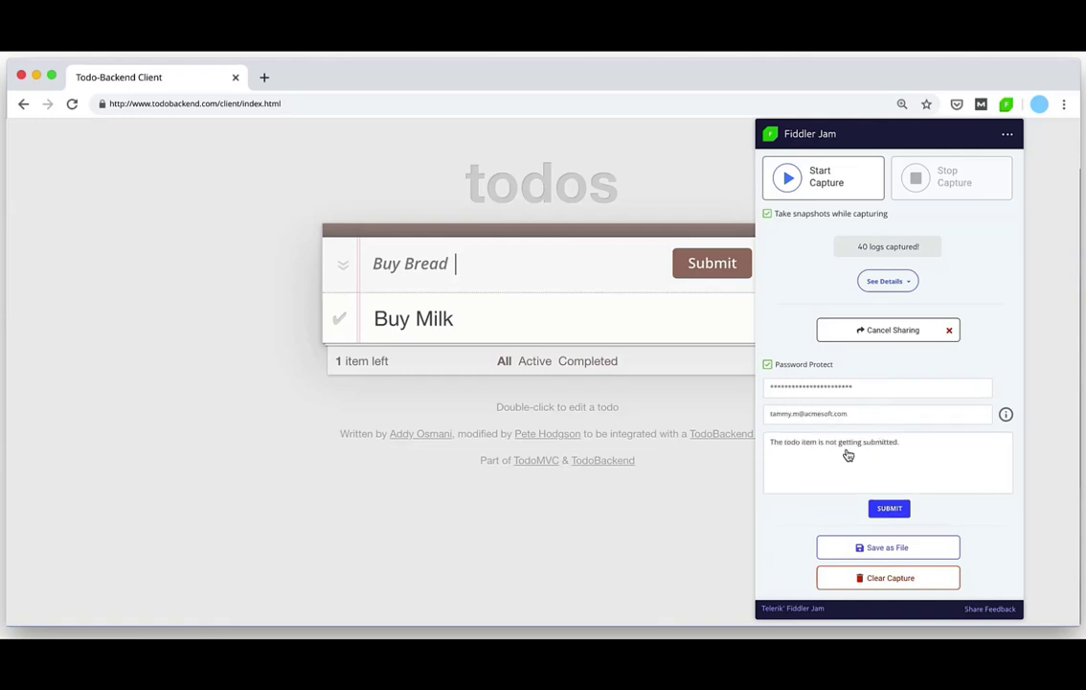
{"action": "left_click", "coordinate": [889, 507]}
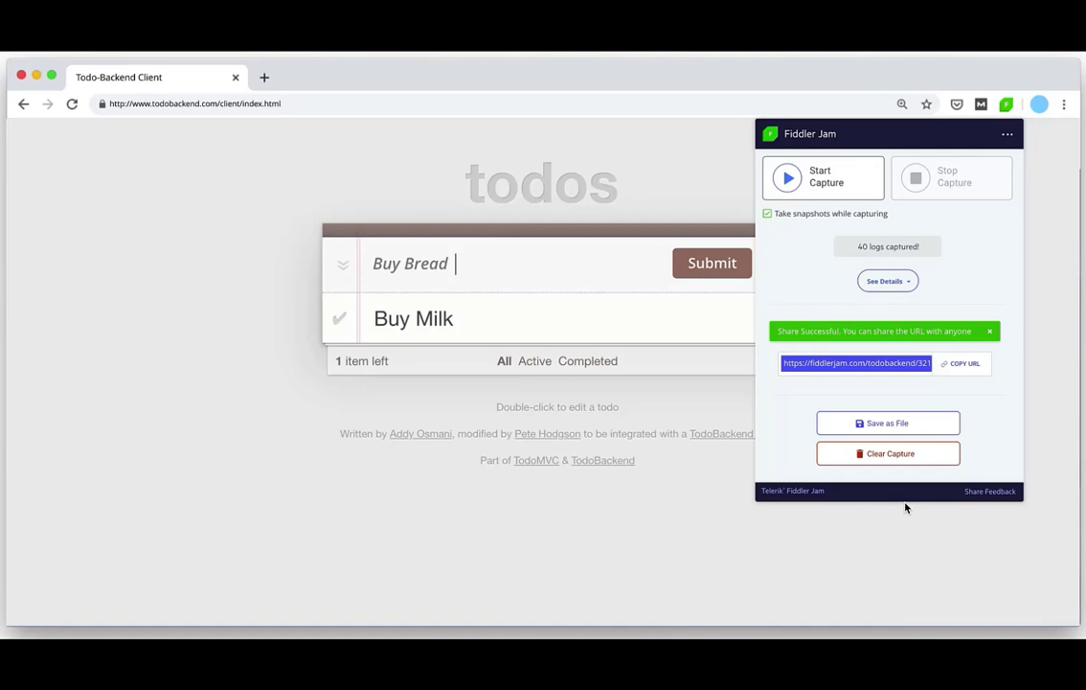
{"action": "mouse_move", "coordinate": [936, 341]}
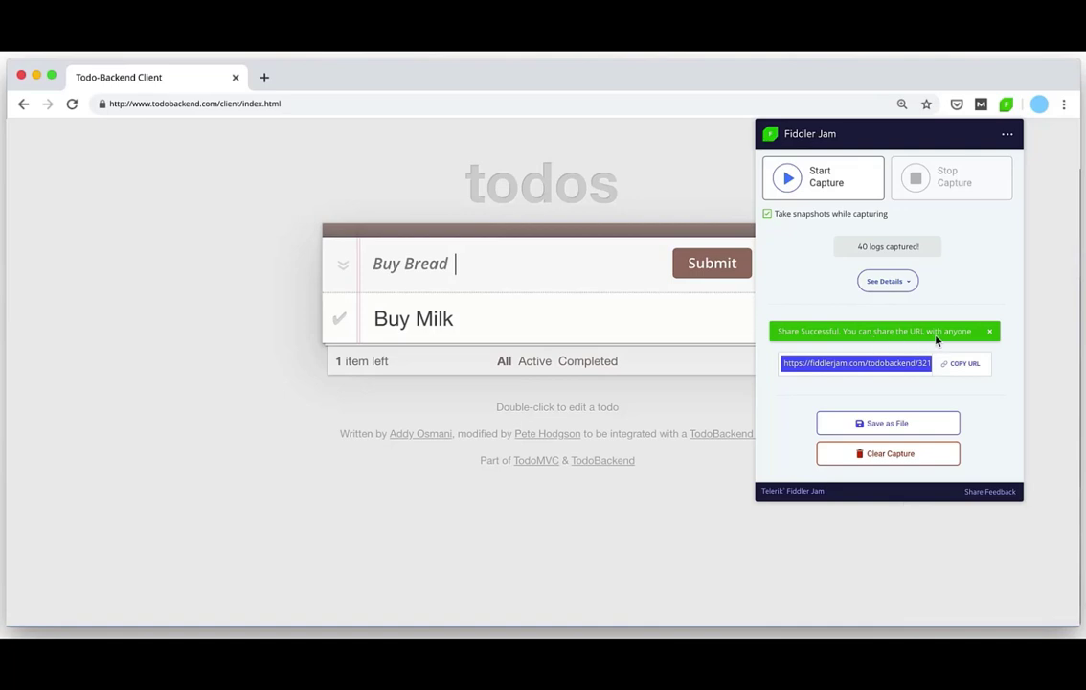
{"action": "left_click", "coordinate": [989, 329]}
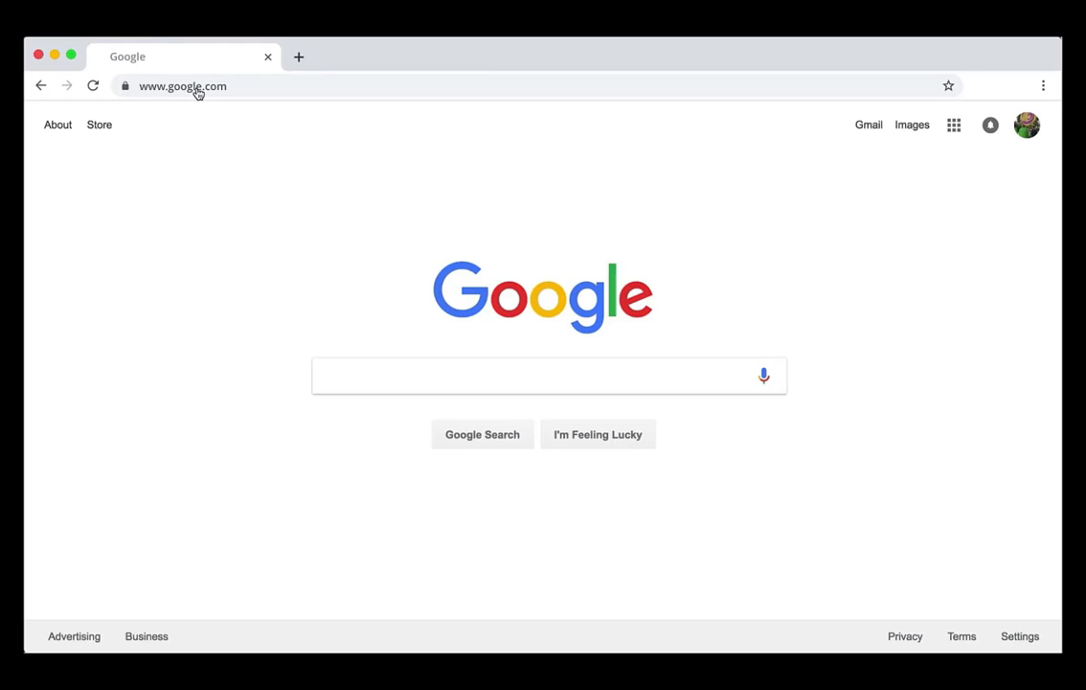
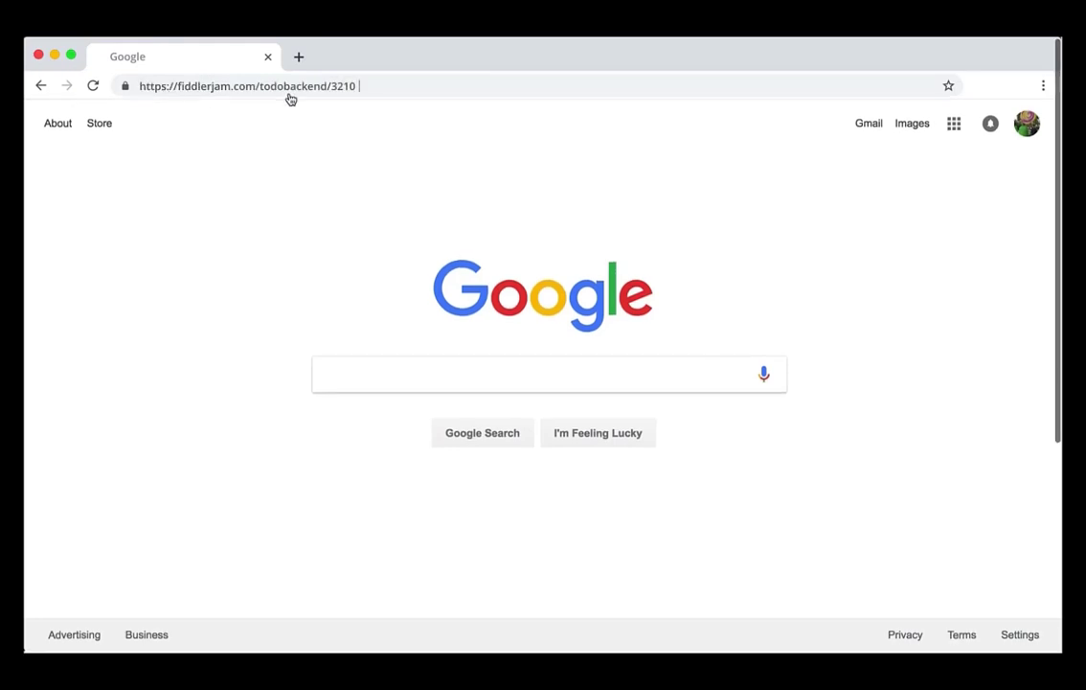
{"action": "key", "text": "Enter"}
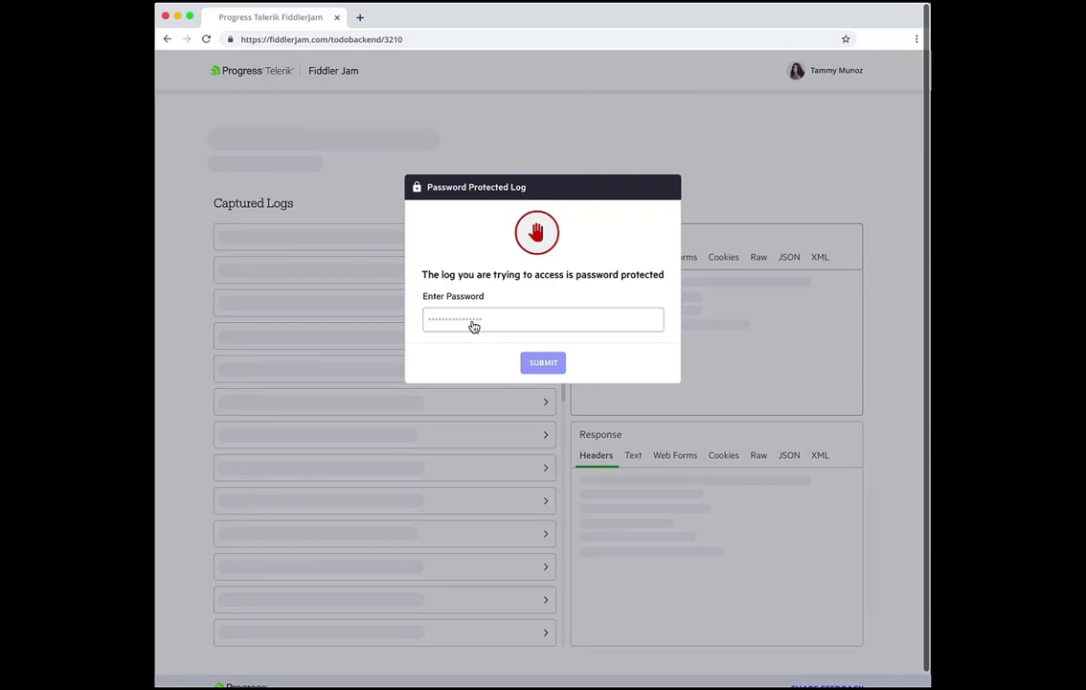
{"action": "mouse_move", "coordinate": [467, 326]}
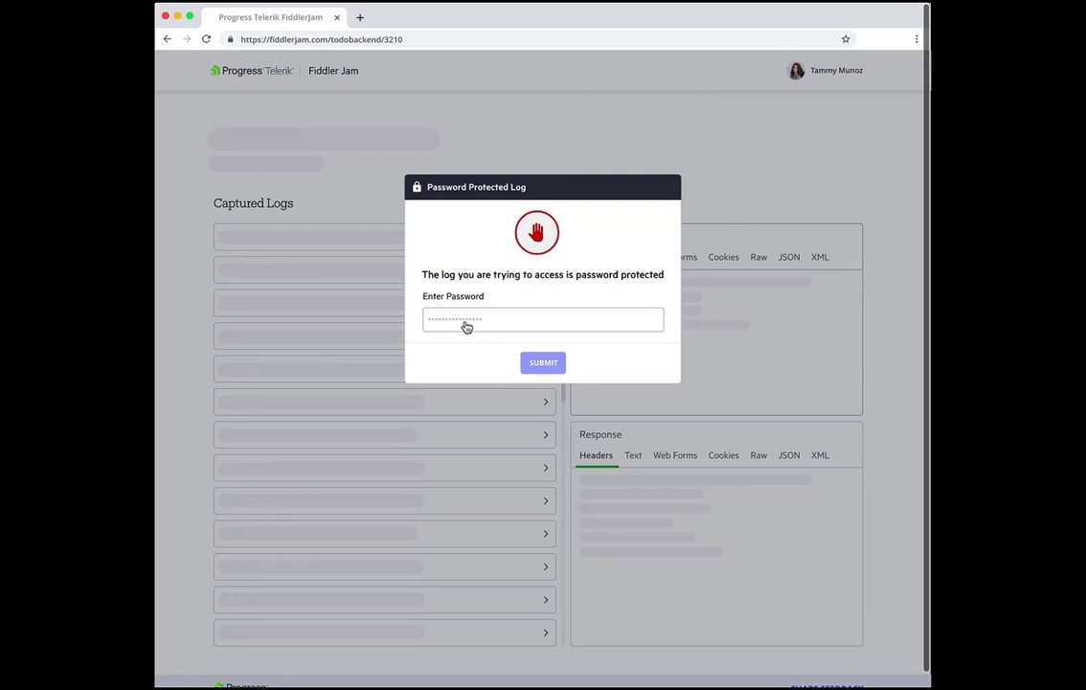
{"action": "type", "text": "password"}
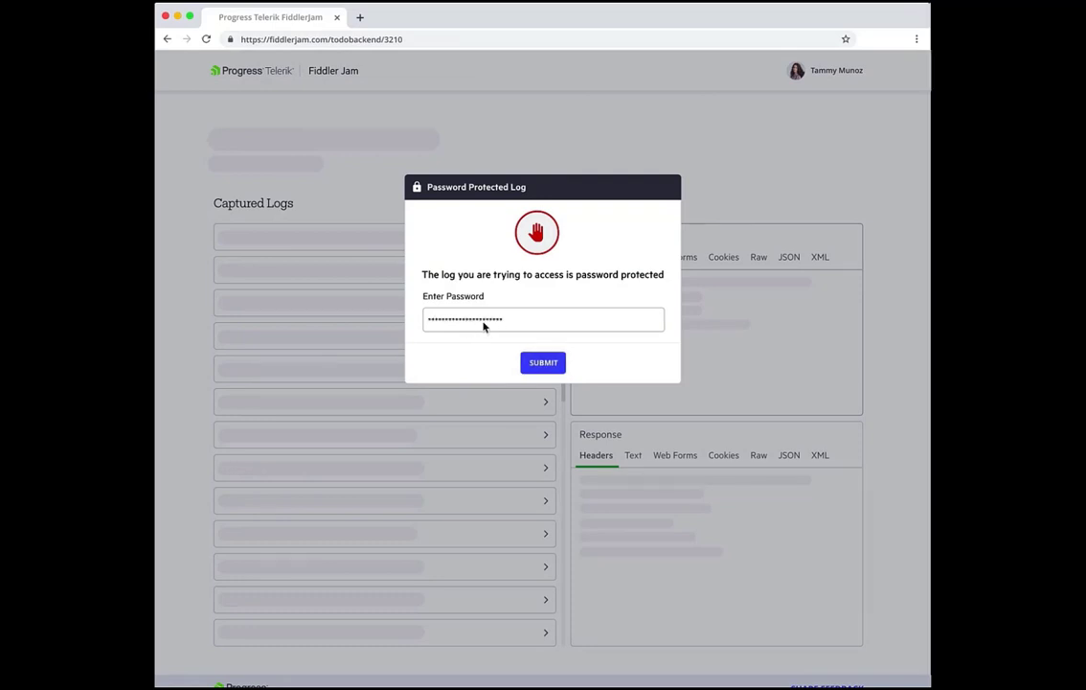
{"action": "left_click", "coordinate": [544, 362]}
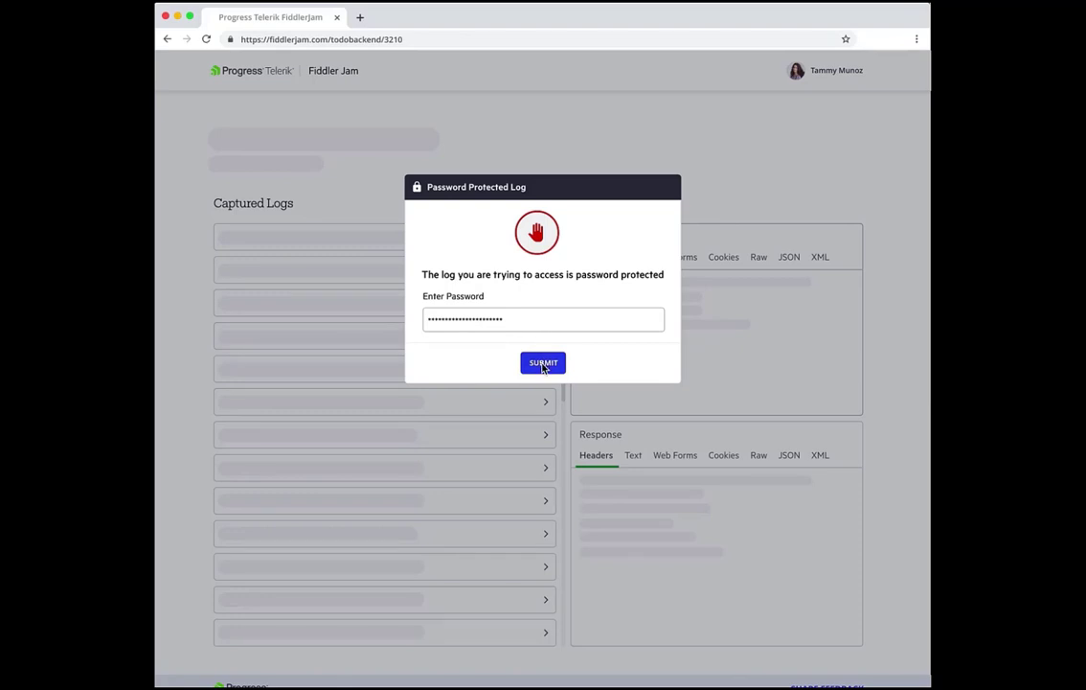
{"action": "left_click", "coordinate": [544, 362]}
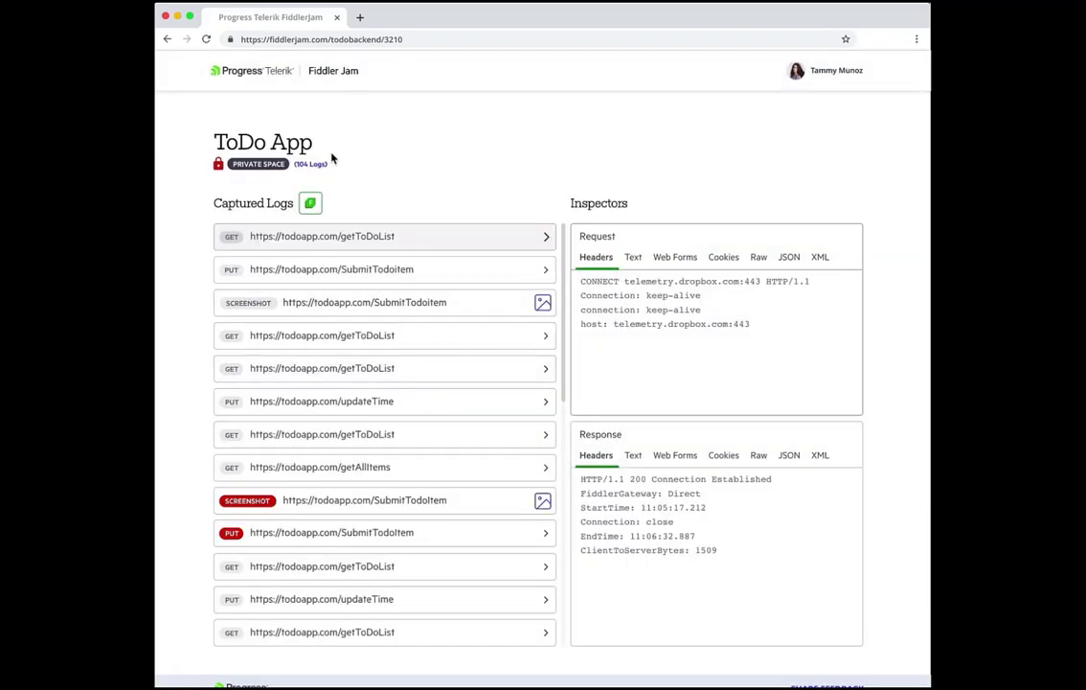
{"action": "mouse_move", "coordinate": [242, 226]}
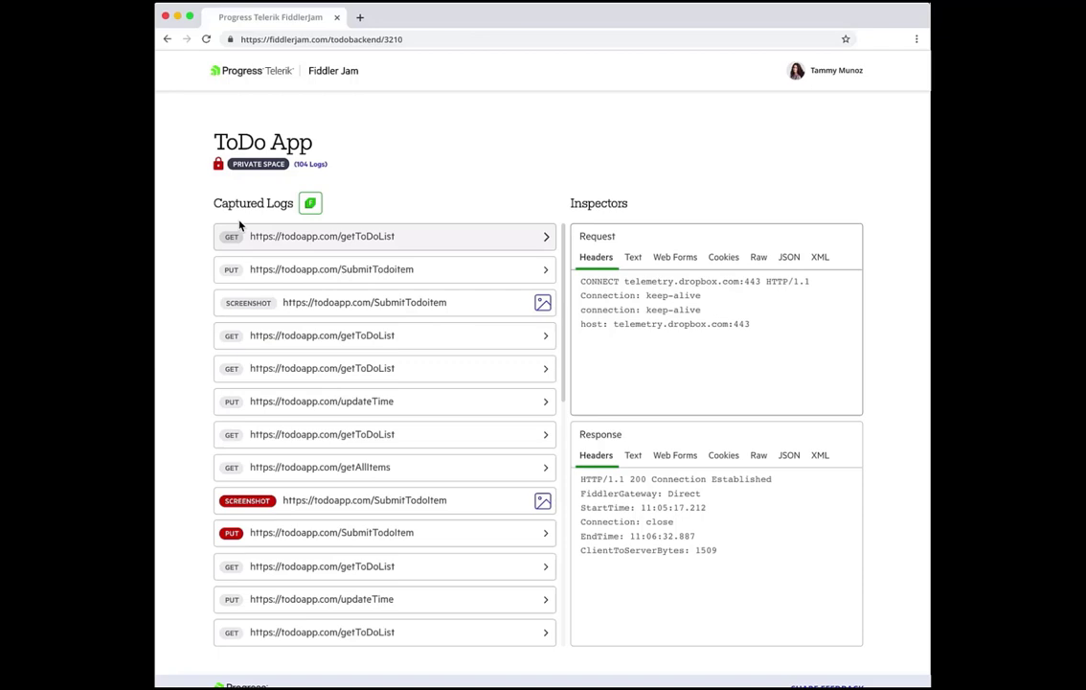
{"action": "mouse_move", "coordinate": [247, 563]}
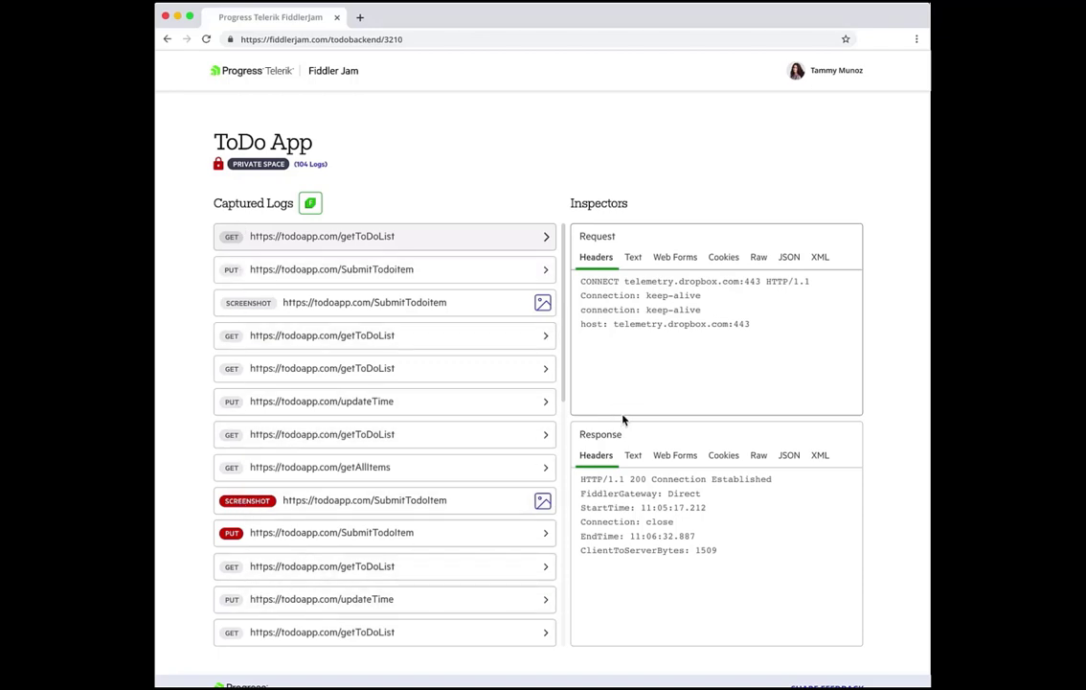
{"action": "mouse_move", "coordinate": [643, 508]}
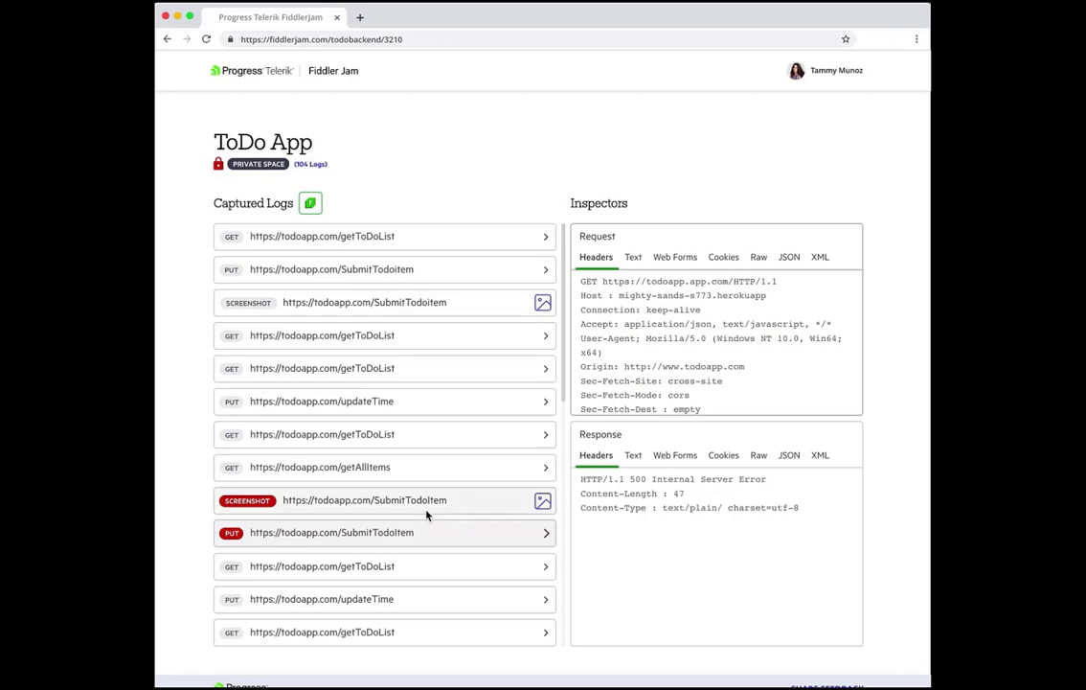
- View and close the screenshot of the failed Buy Bread submission
{"action": "left_click", "coordinate": [542, 499]}
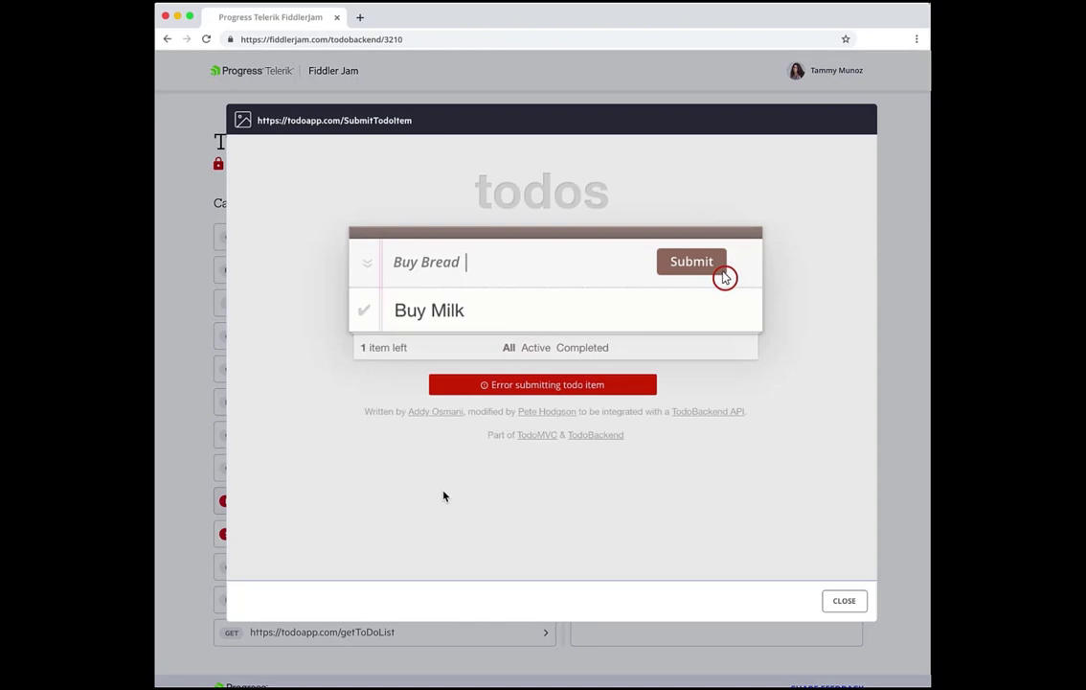
{"action": "mouse_move", "coordinate": [693, 310]}
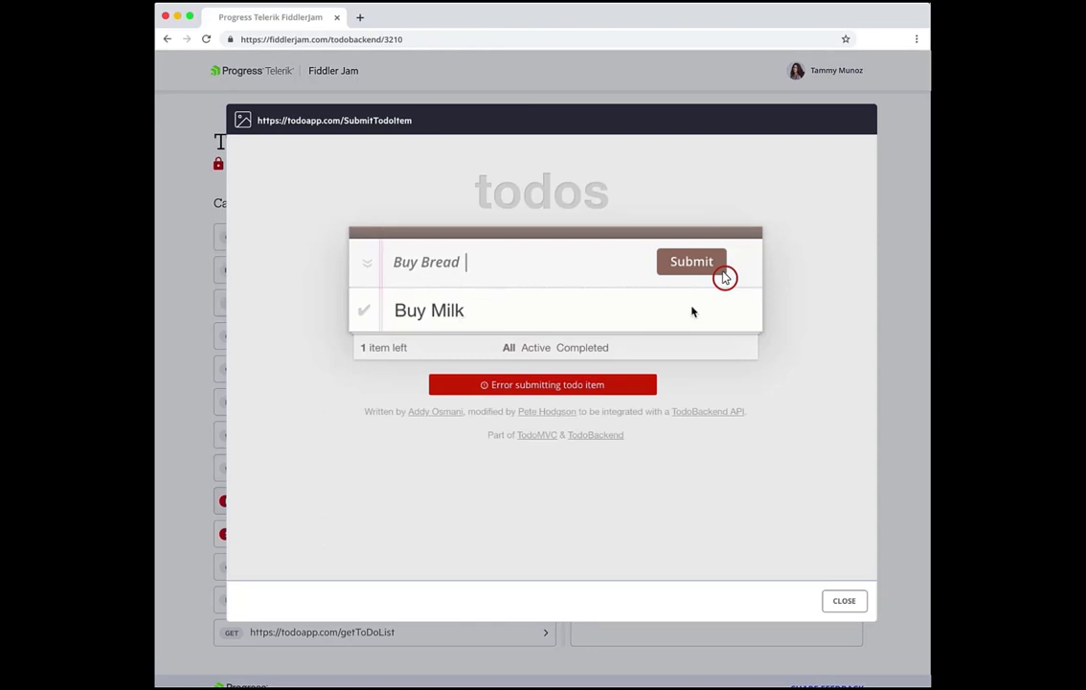
{"action": "mouse_move", "coordinate": [789, 360]}
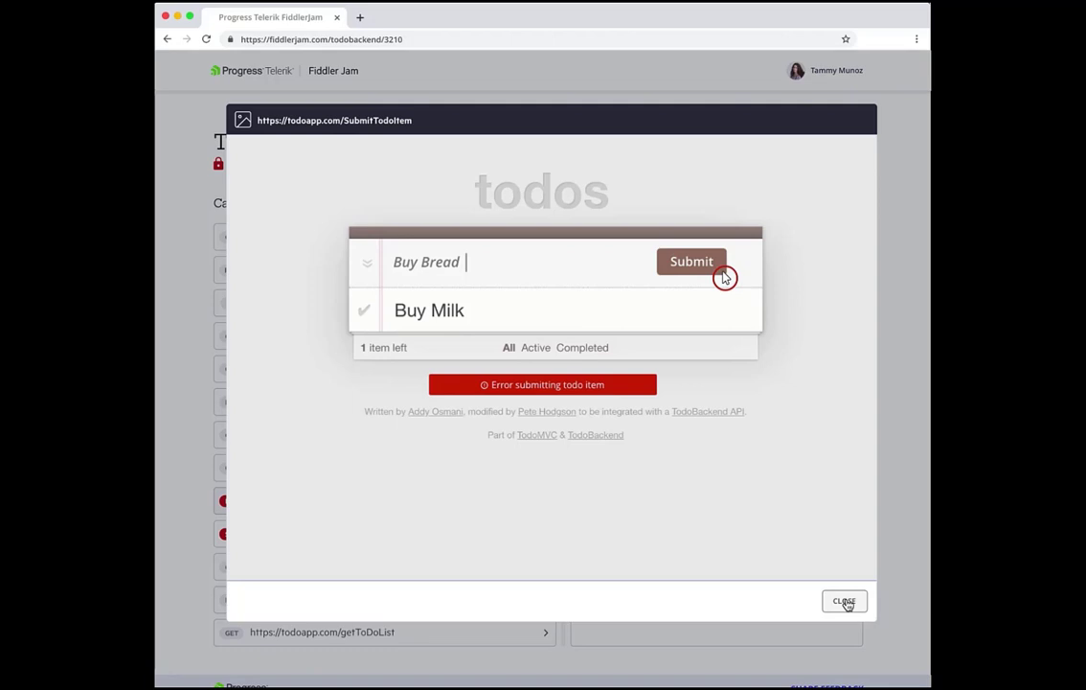
{"action": "mouse_move", "coordinate": [845, 606]}
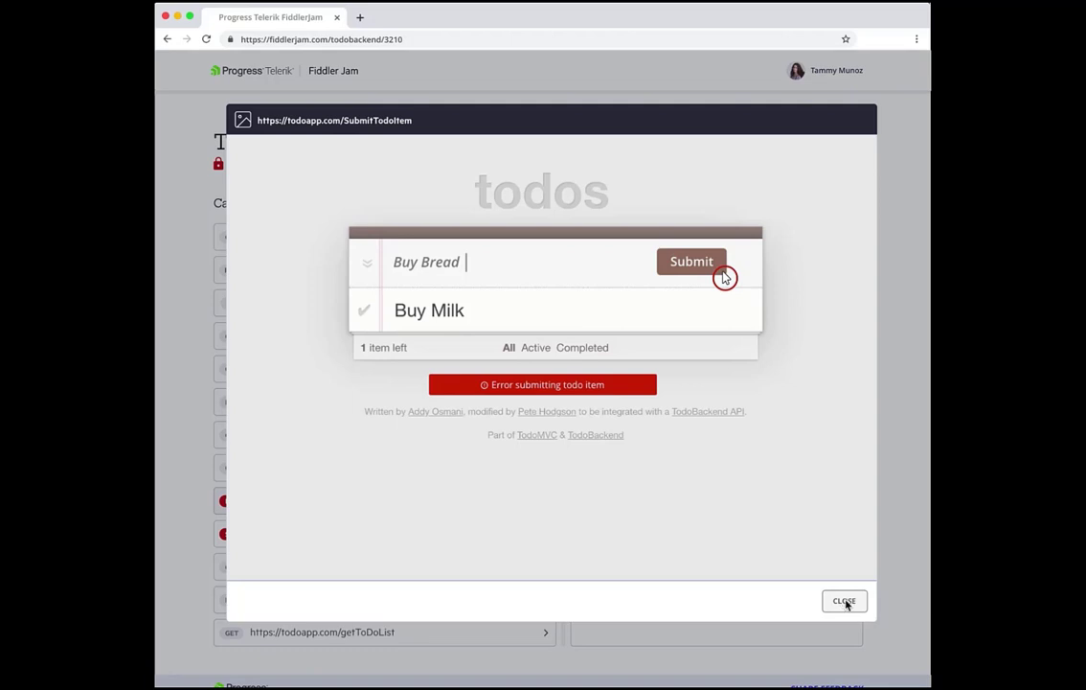
{"action": "left_click", "coordinate": [842, 602]}
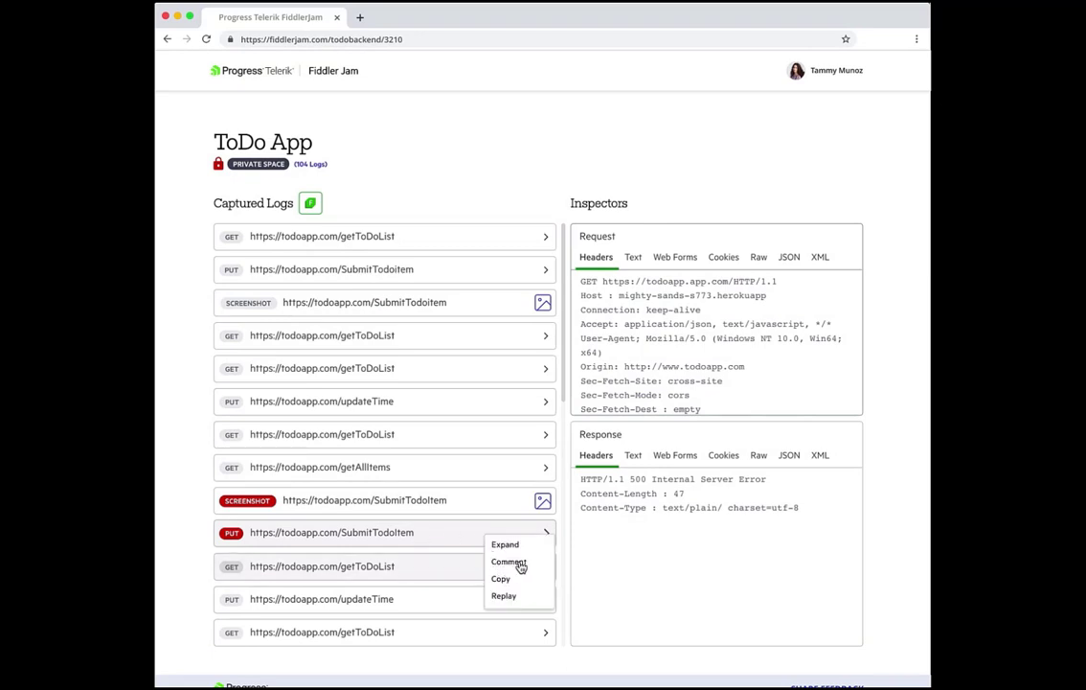
- Comment on the failed PUT SubmitTodoItem request that the form returns an internal server error
{"action": "left_click", "coordinate": [510, 561]}
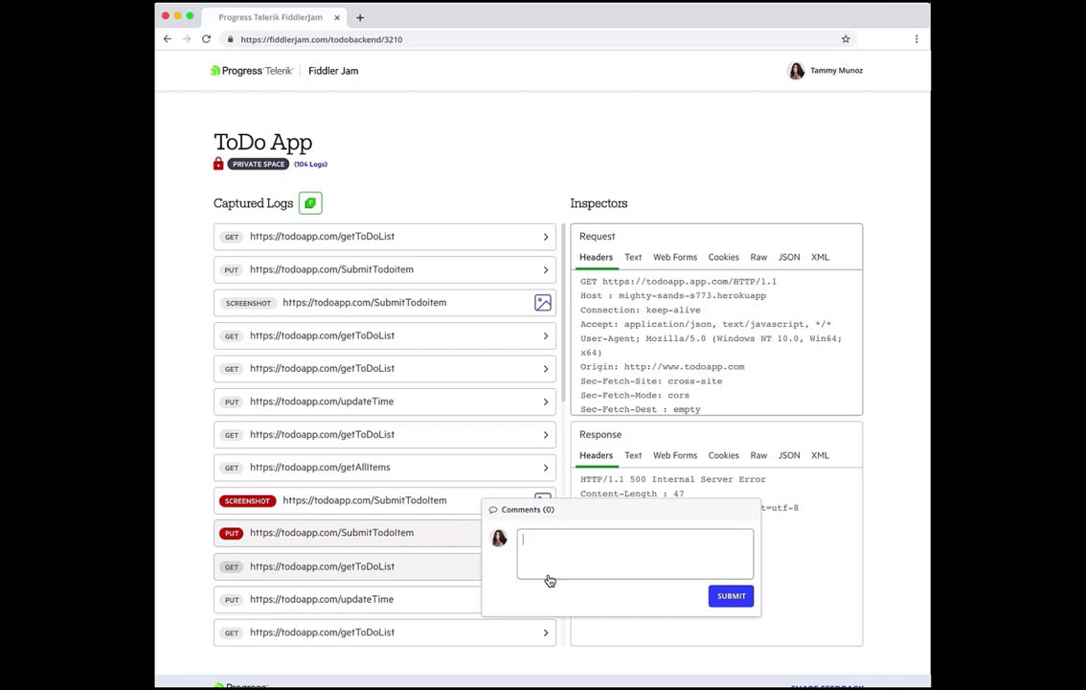
{"action": "type", "text": "Submitting a form is returning an internal server error, this could possibly be the issue."}
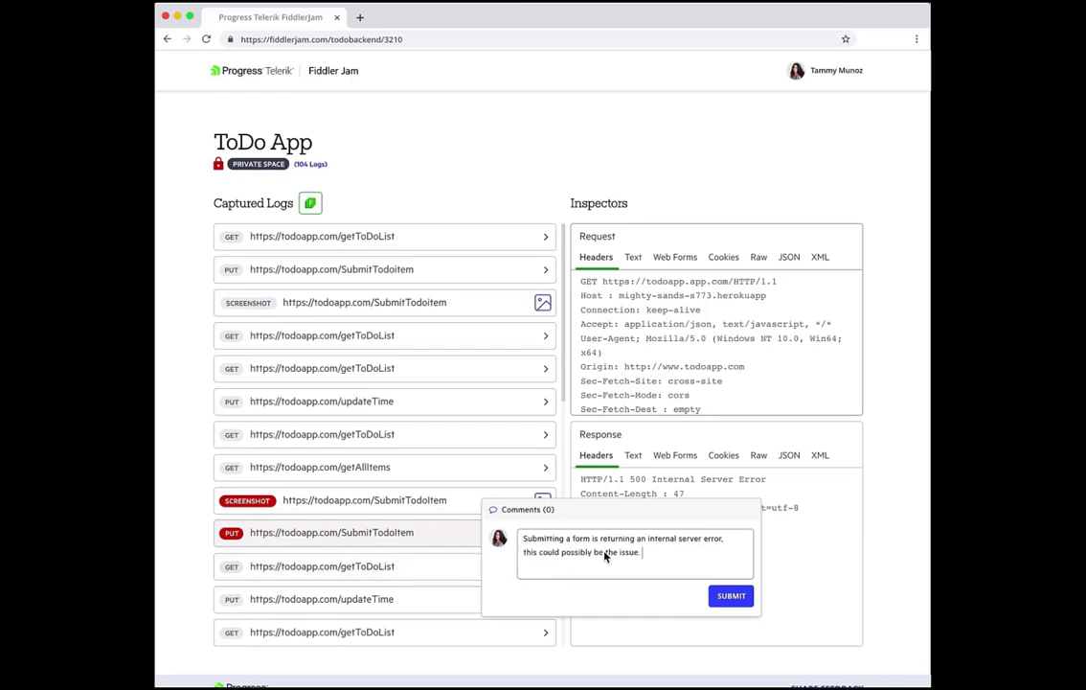
{"action": "mouse_move", "coordinate": [552, 567]}
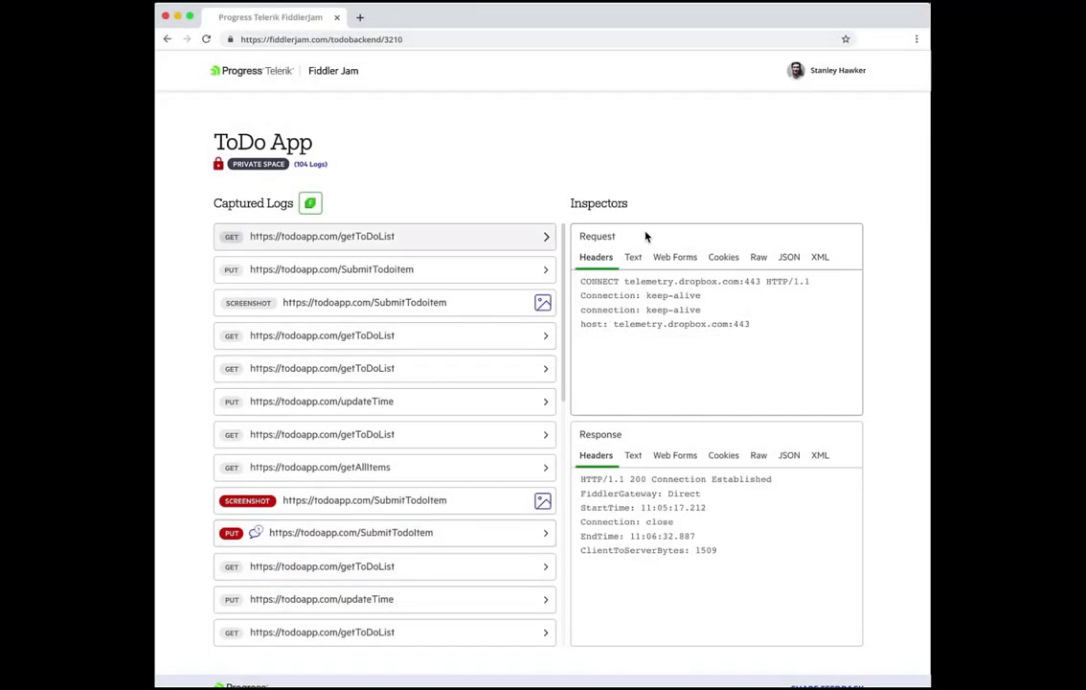
{"action": "mouse_move", "coordinate": [471, 108]}
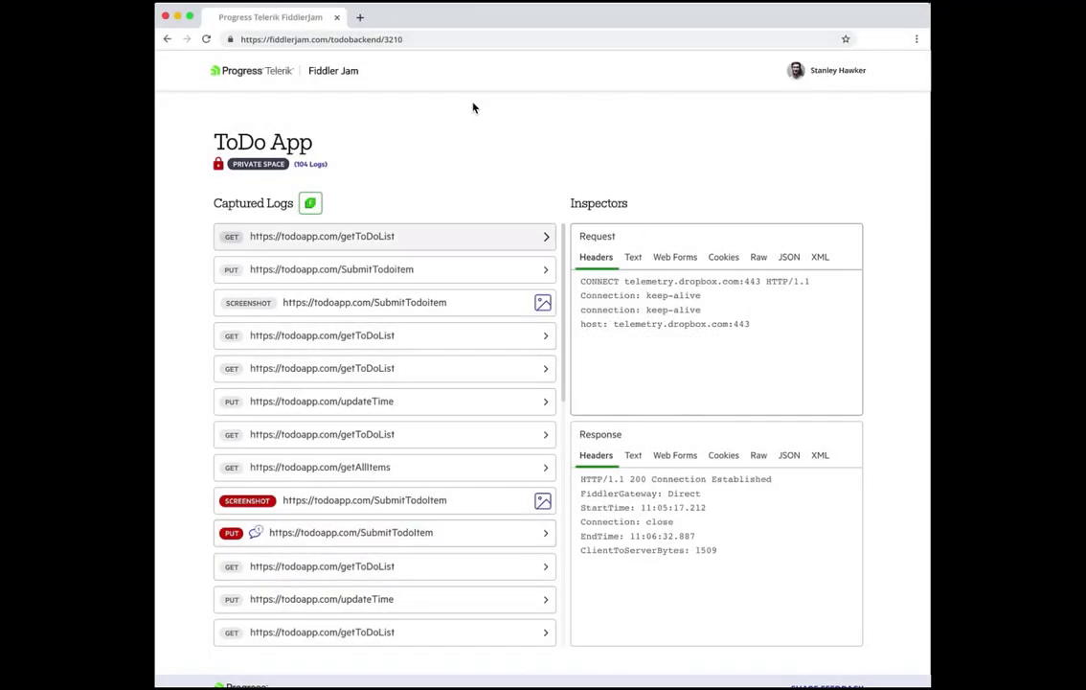
{"action": "mouse_move", "coordinate": [466, 572]}
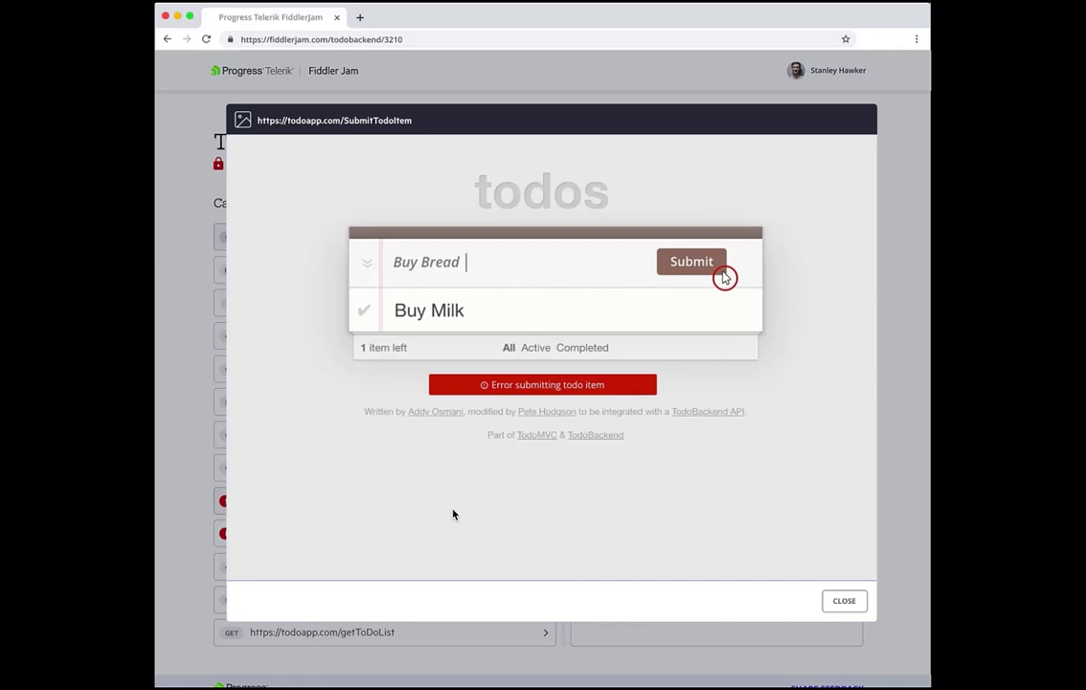
- Close the error screenshot preview in the shared log
{"action": "left_click", "coordinate": [843, 602]}
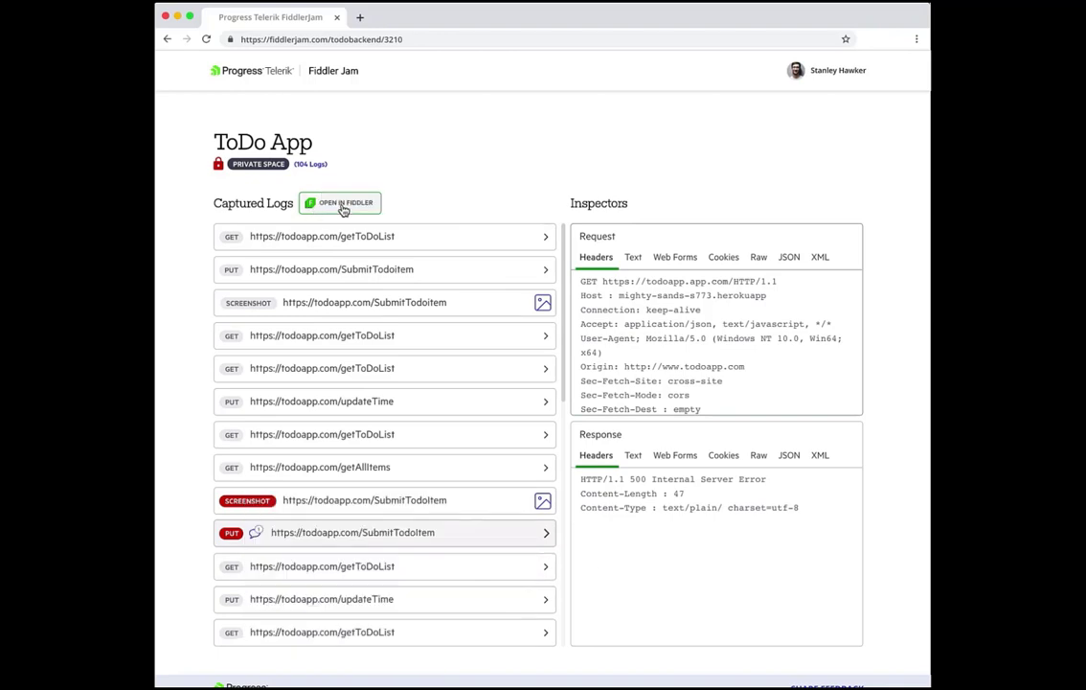
- Open the shared ToDo App log as a session in Fiddler Everywhere
{"action": "left_click", "coordinate": [341, 203]}
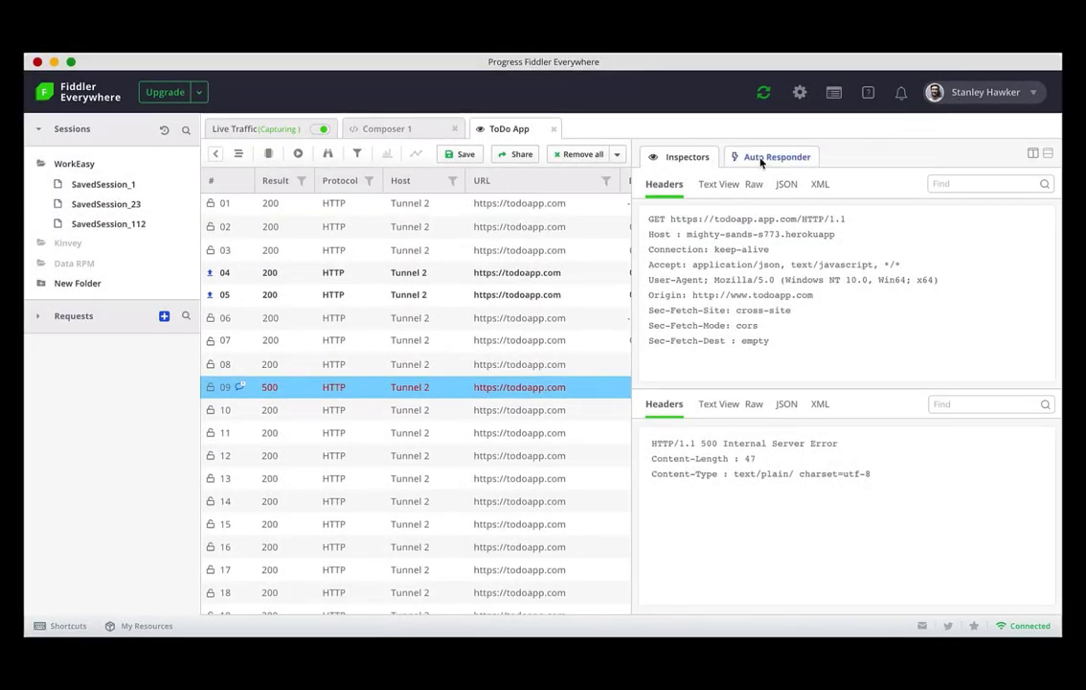
{"action": "mouse_move", "coordinate": [392, 398]}
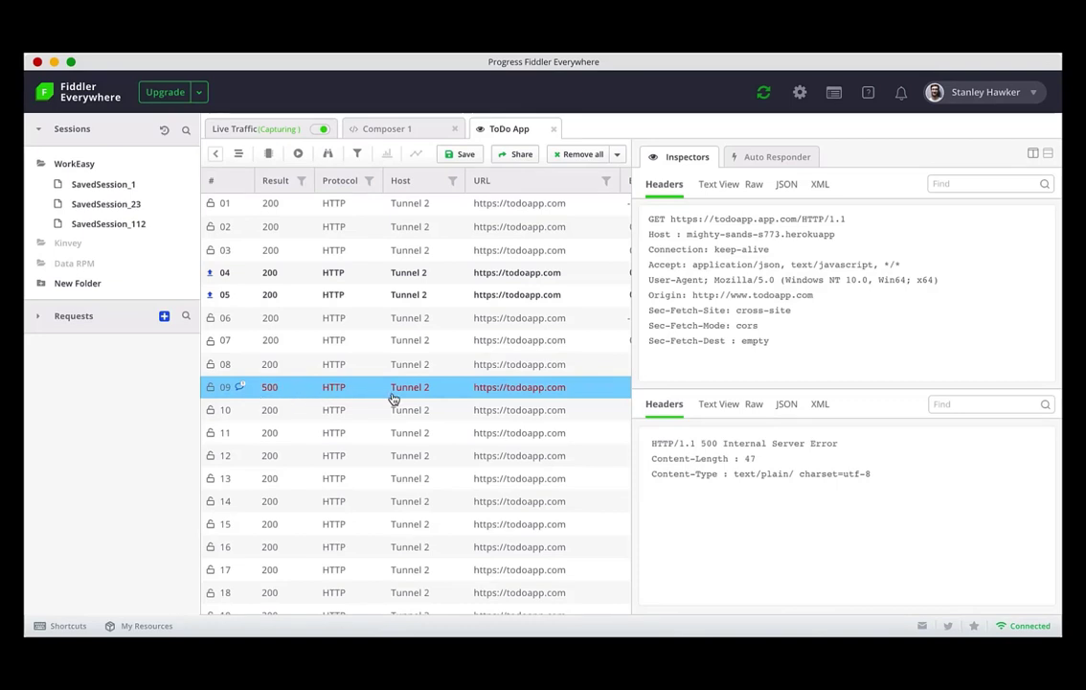